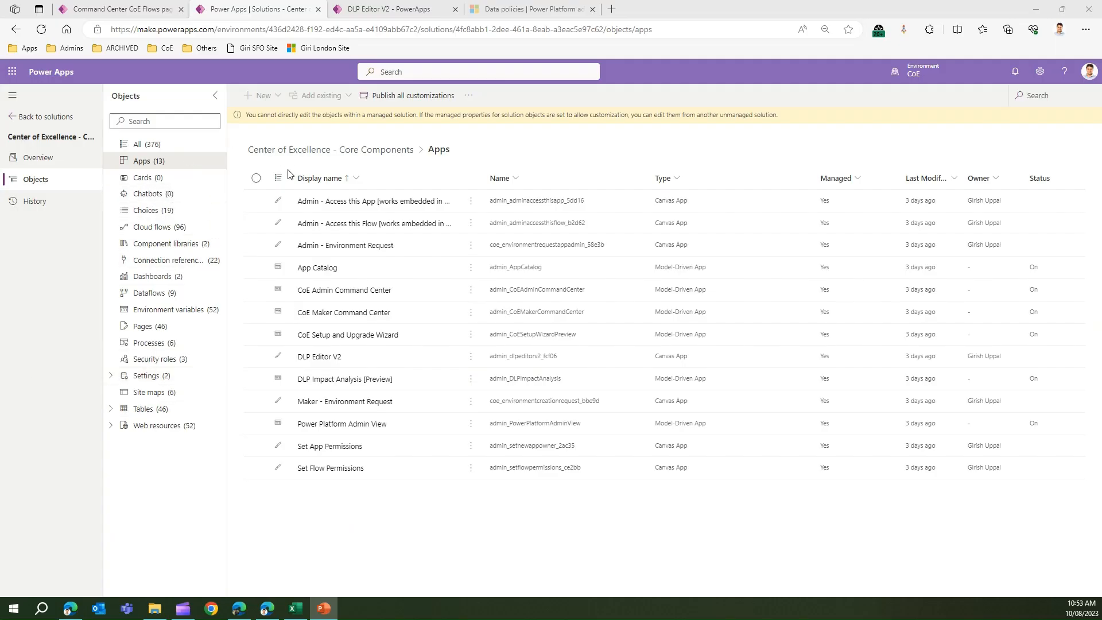
mouse_move(58, 179)
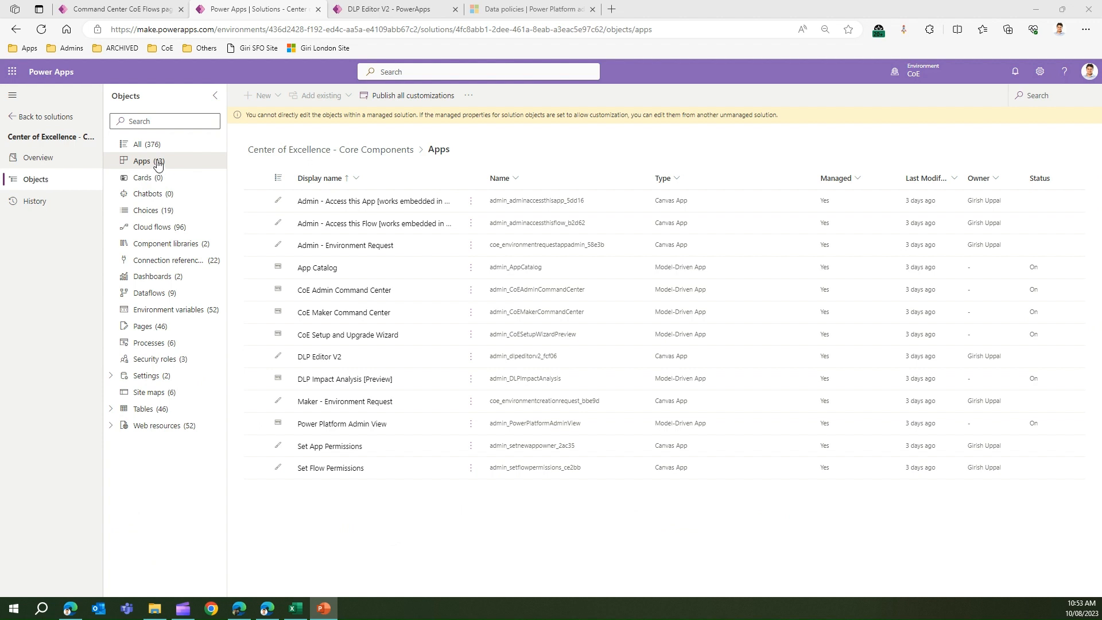
mouse_move(319, 355)
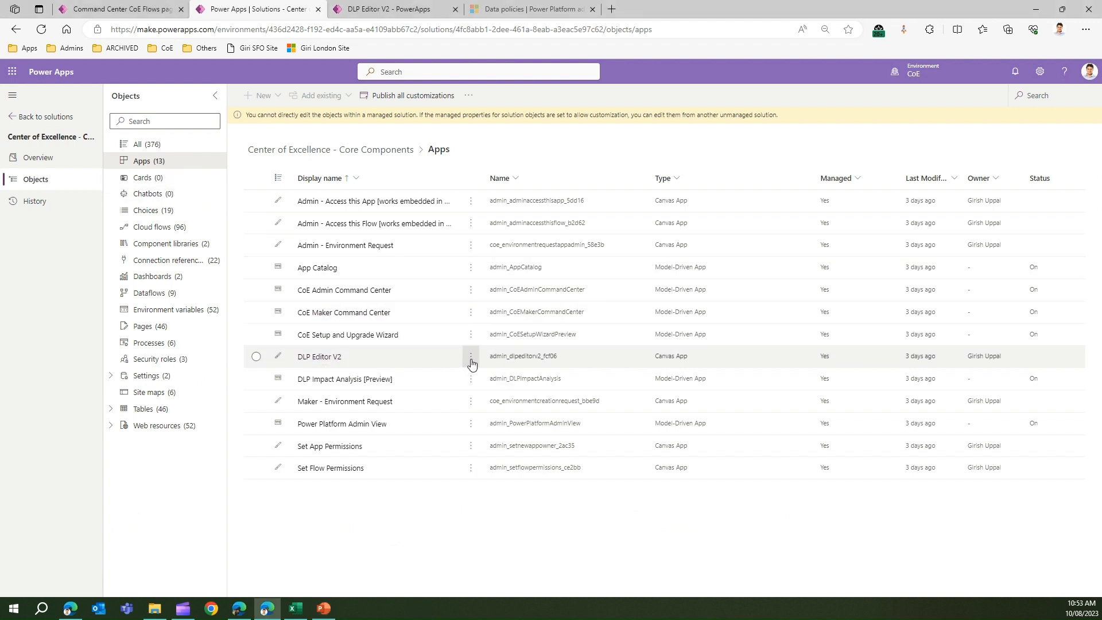
- Check the DLP Editor V2 app's actions menu, then return to the running app
left_click(256, 356)
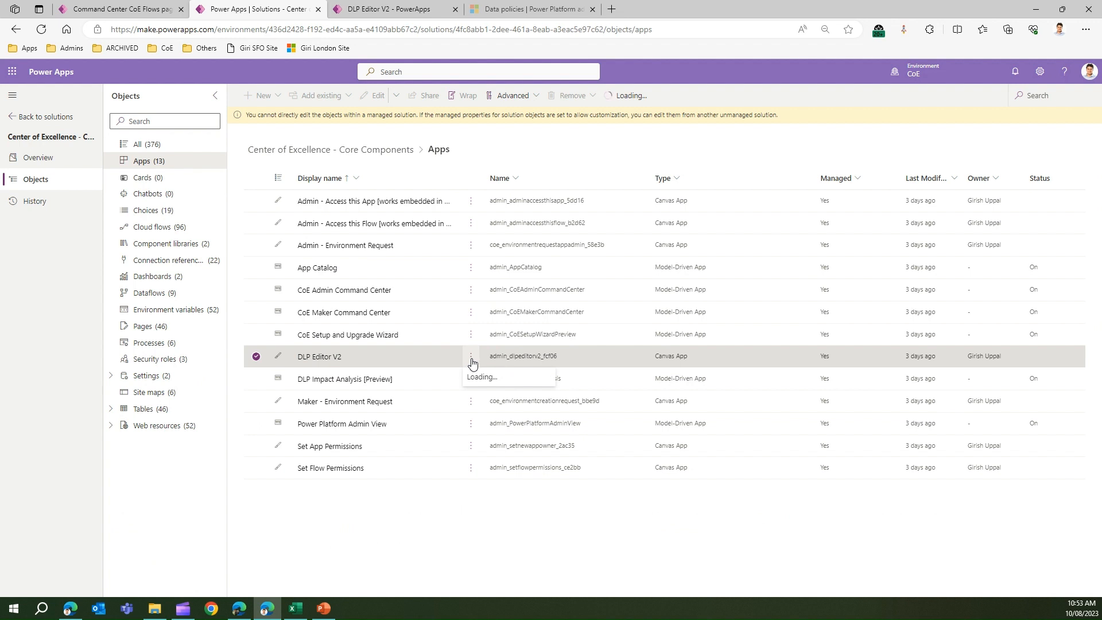
left_click(471, 356)
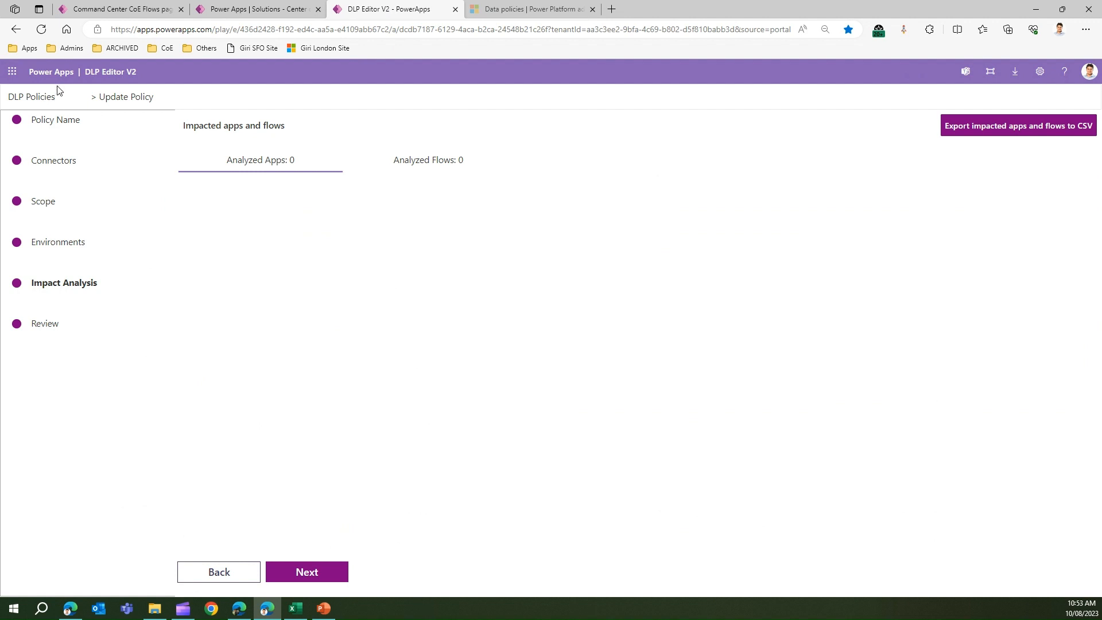
mouse_move(110, 73)
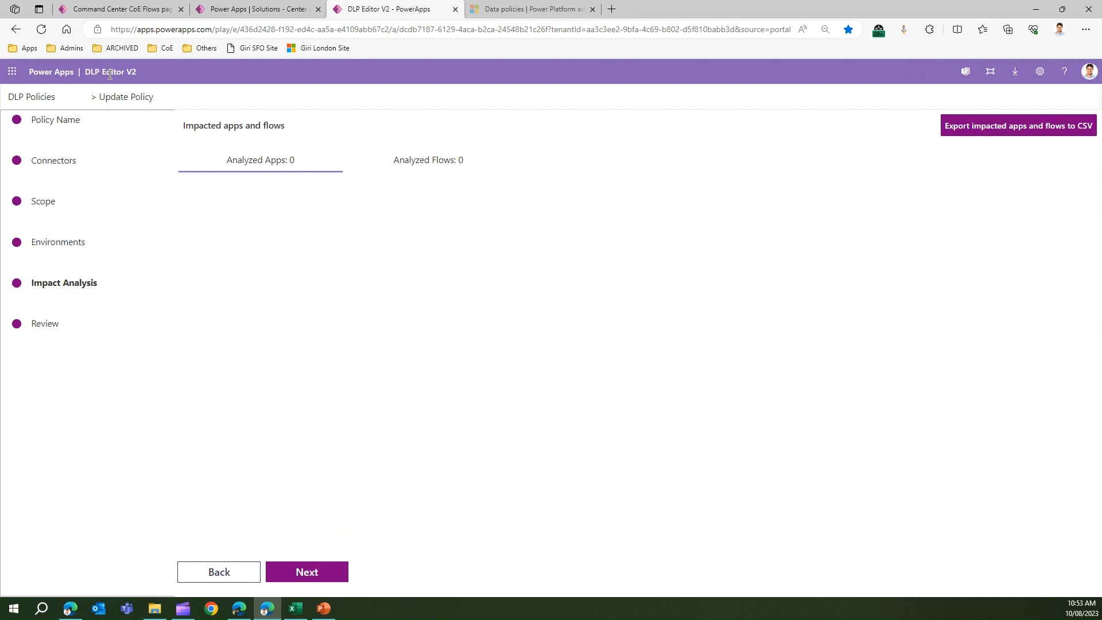
mouse_move(29, 93)
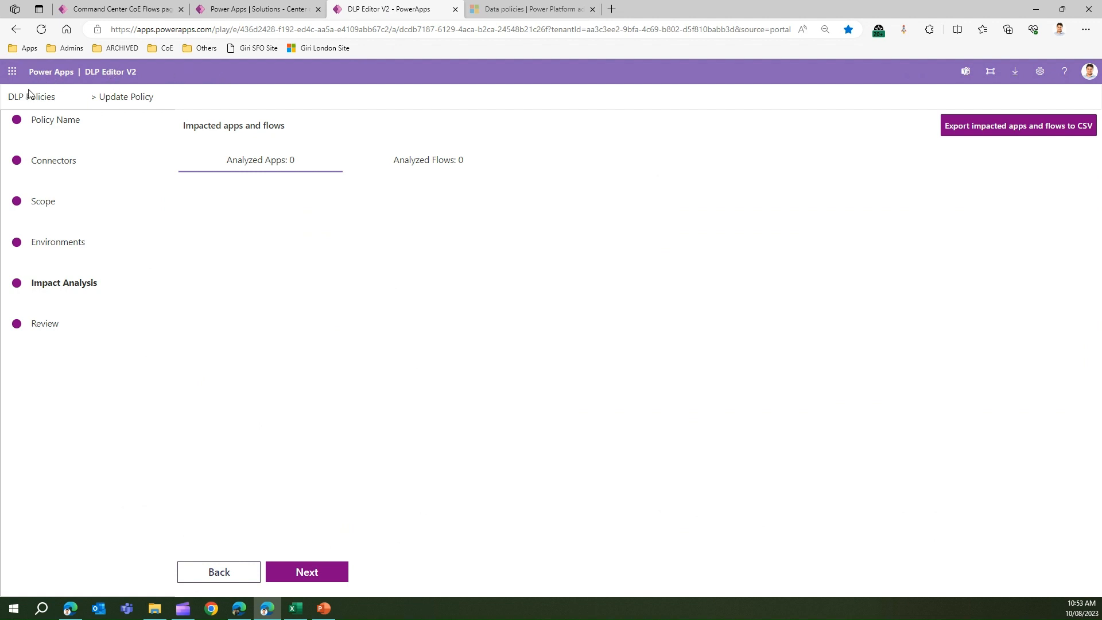
- Relaunch DLP Editor V2 from the CoE bookmarks to reach its DLP policies list
left_click(166, 49)
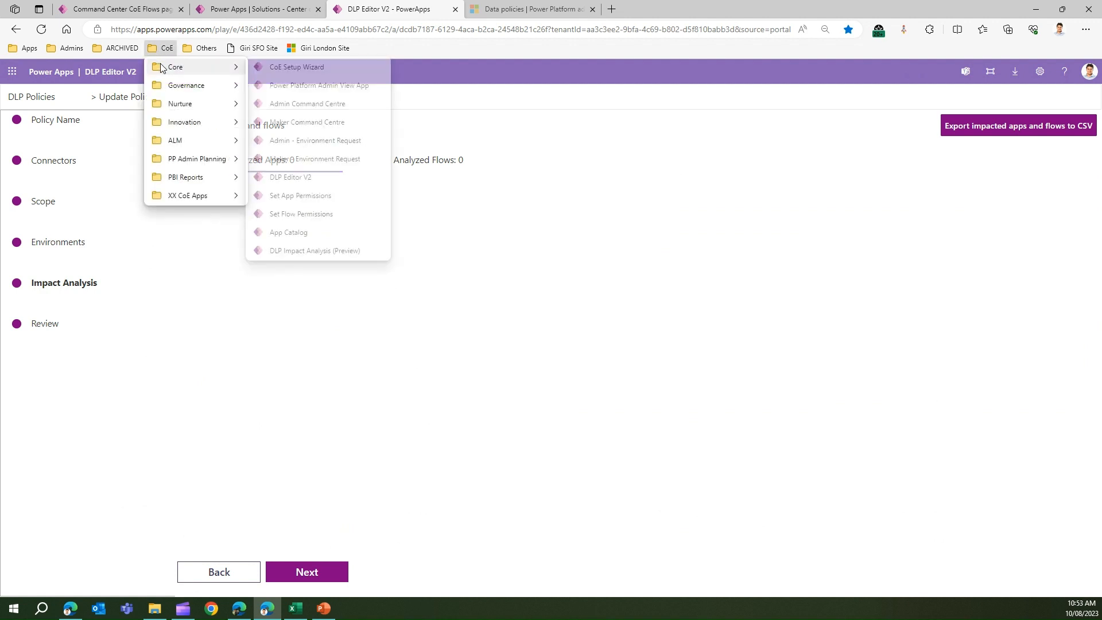
left_click(291, 177)
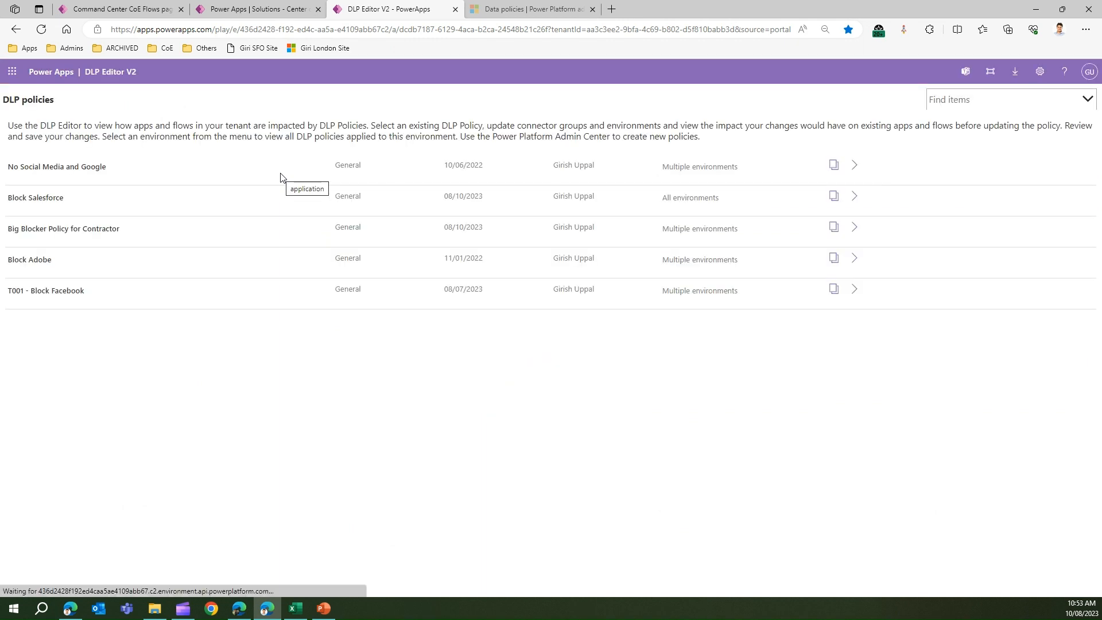
mouse_move(31, 351)
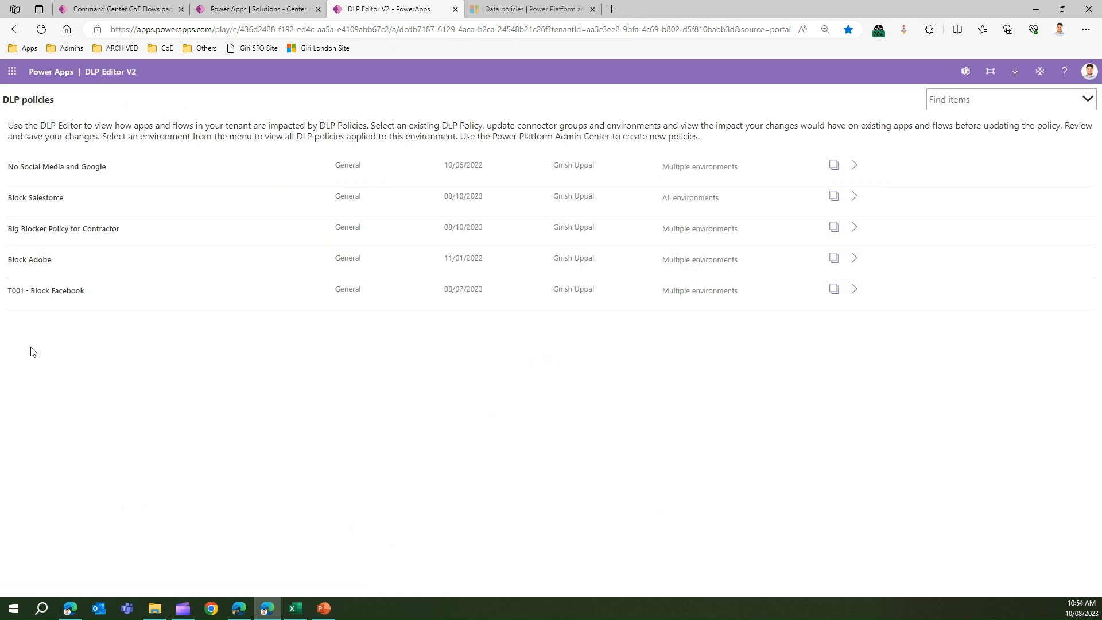
mouse_move(128, 284)
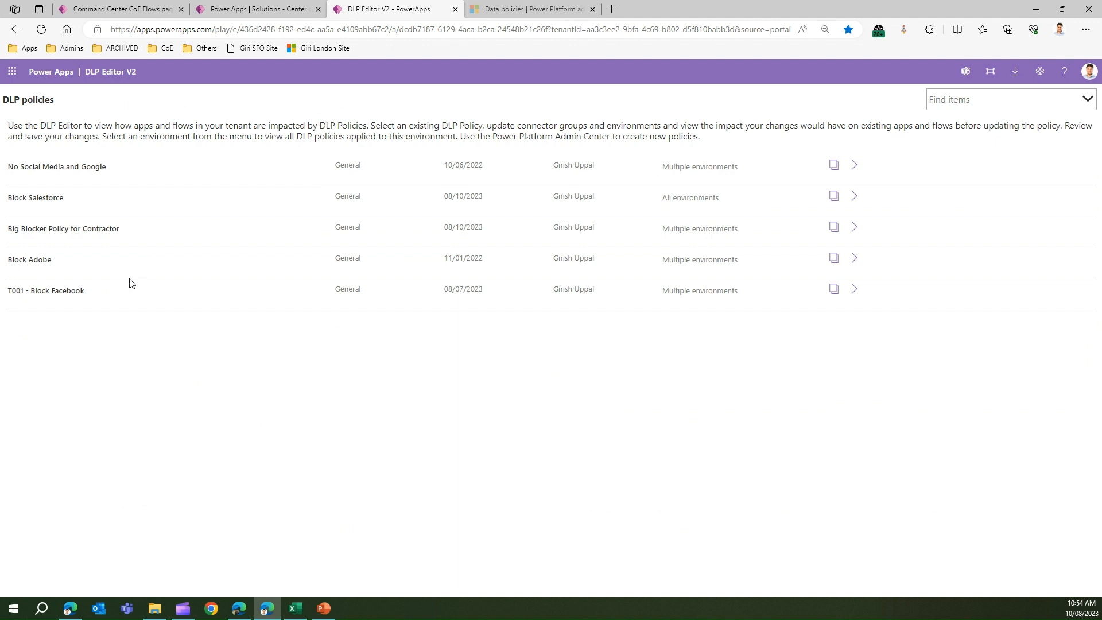
mouse_move(162, 187)
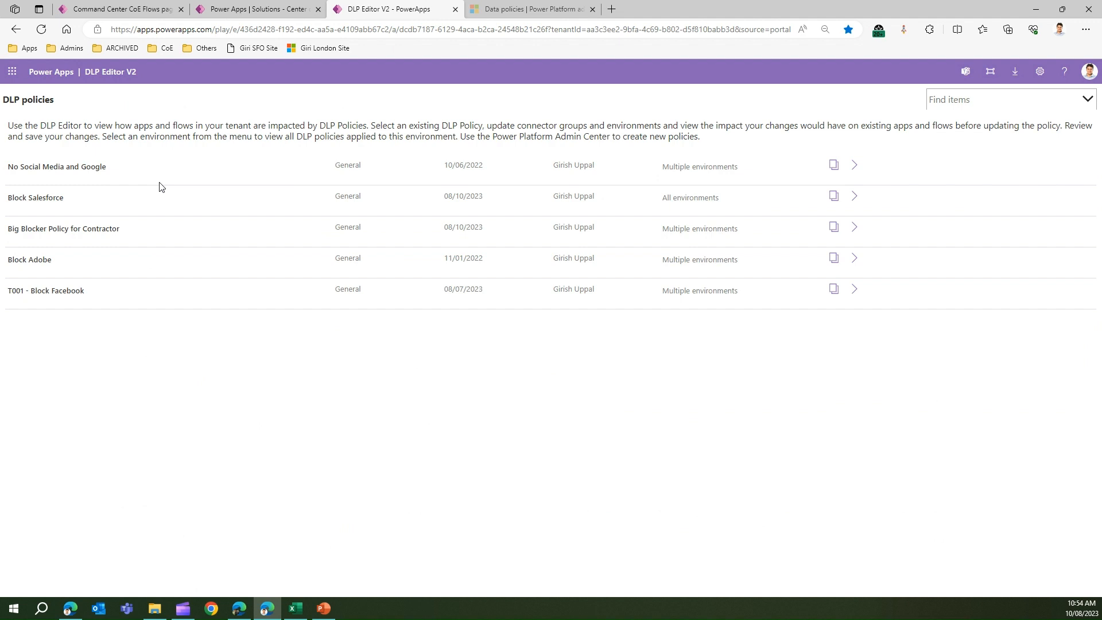
mouse_move(706, 184)
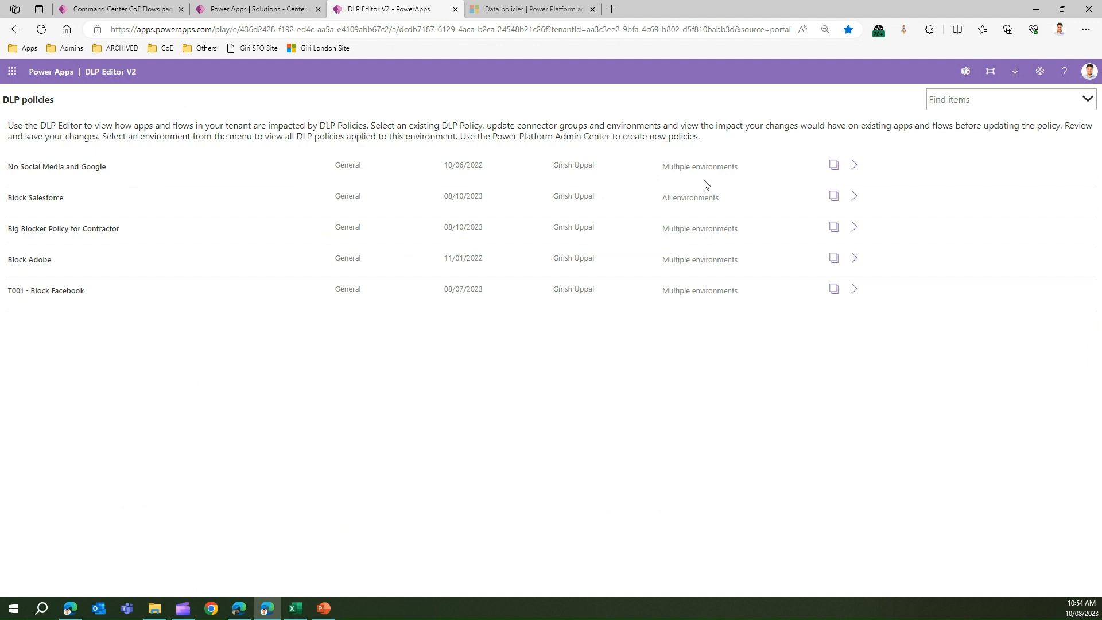
mouse_move(191, 172)
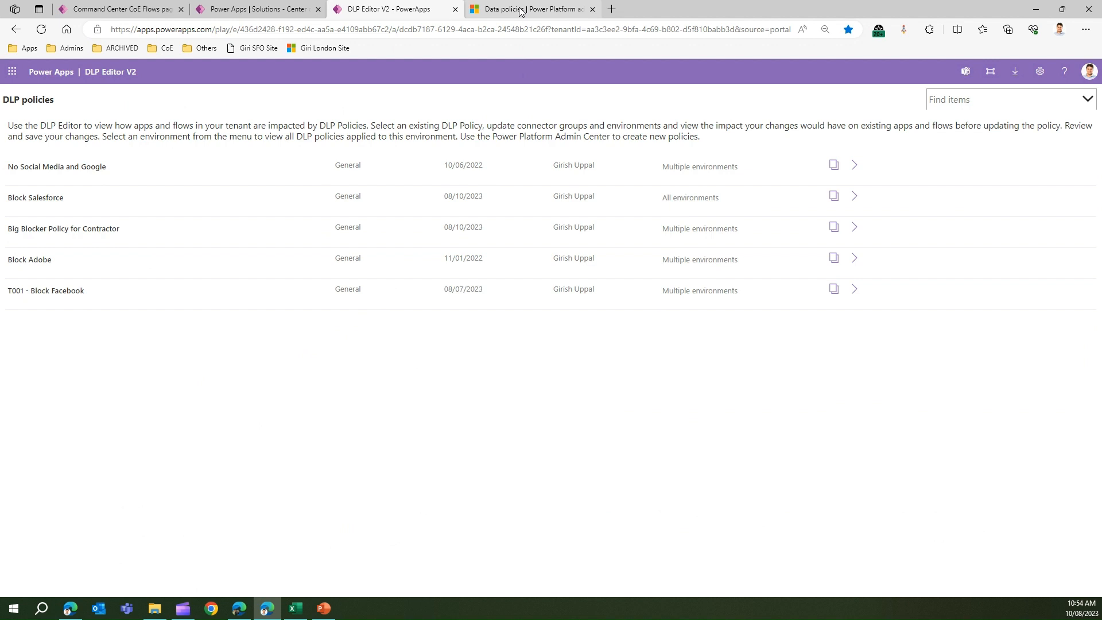
- In Power Platform admin center, start a new data policy named 'A' and continue to Prebuilt connectors
left_click(530, 8)
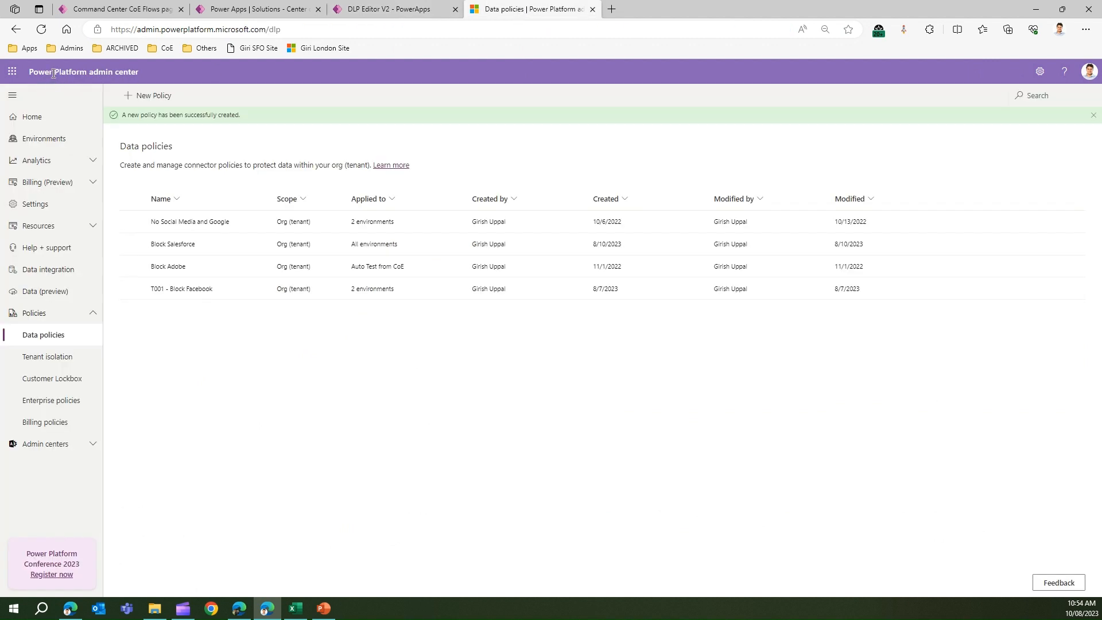
mouse_move(121, 75)
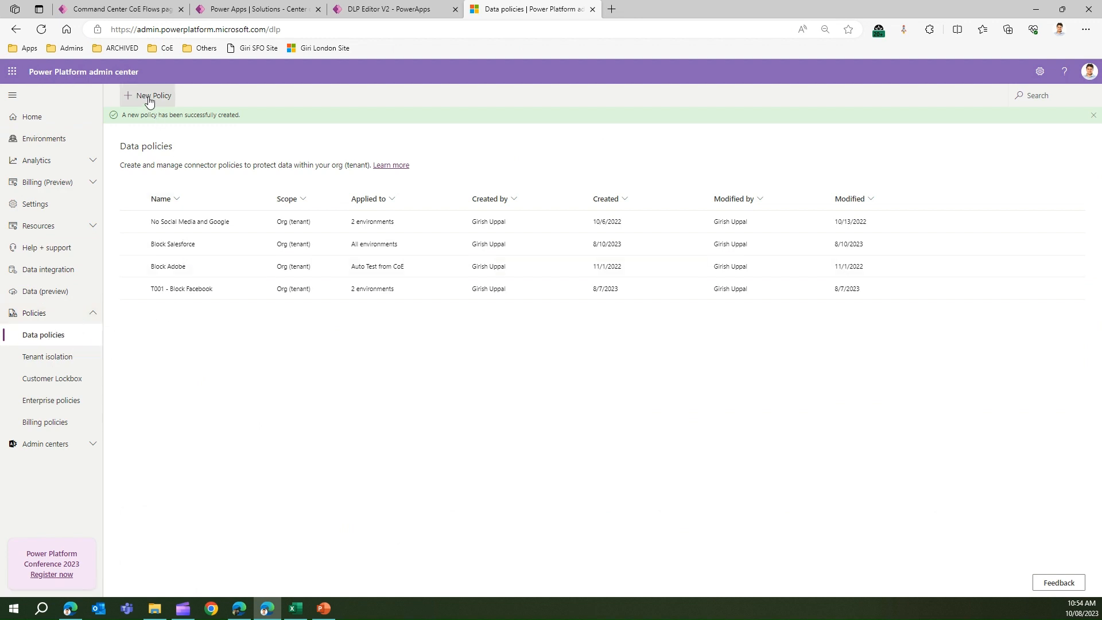
left_click(148, 95)
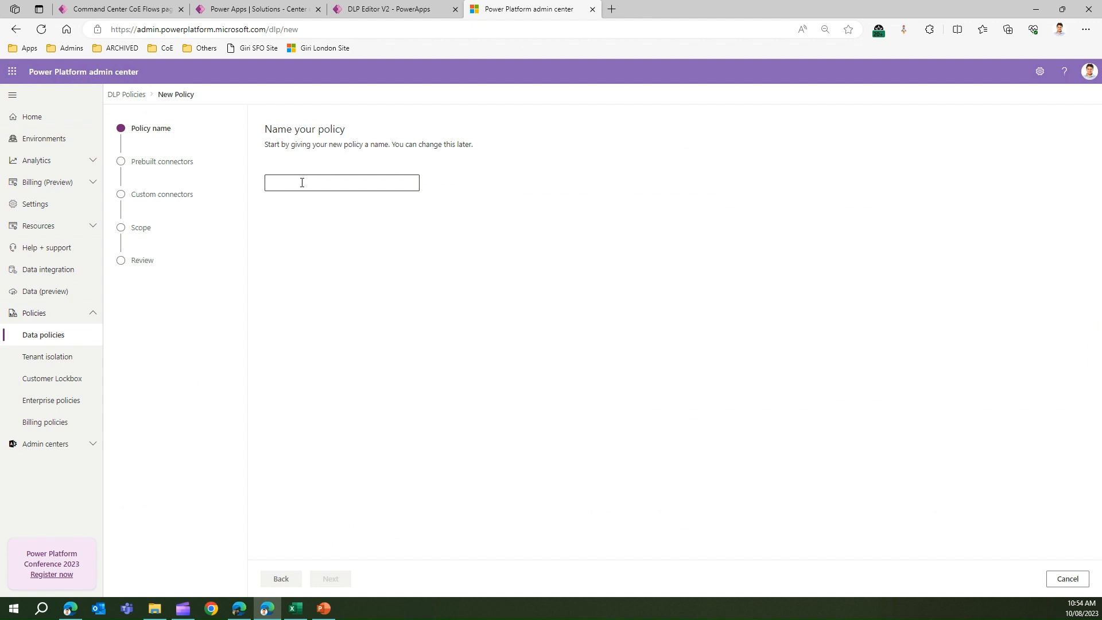
type("A")
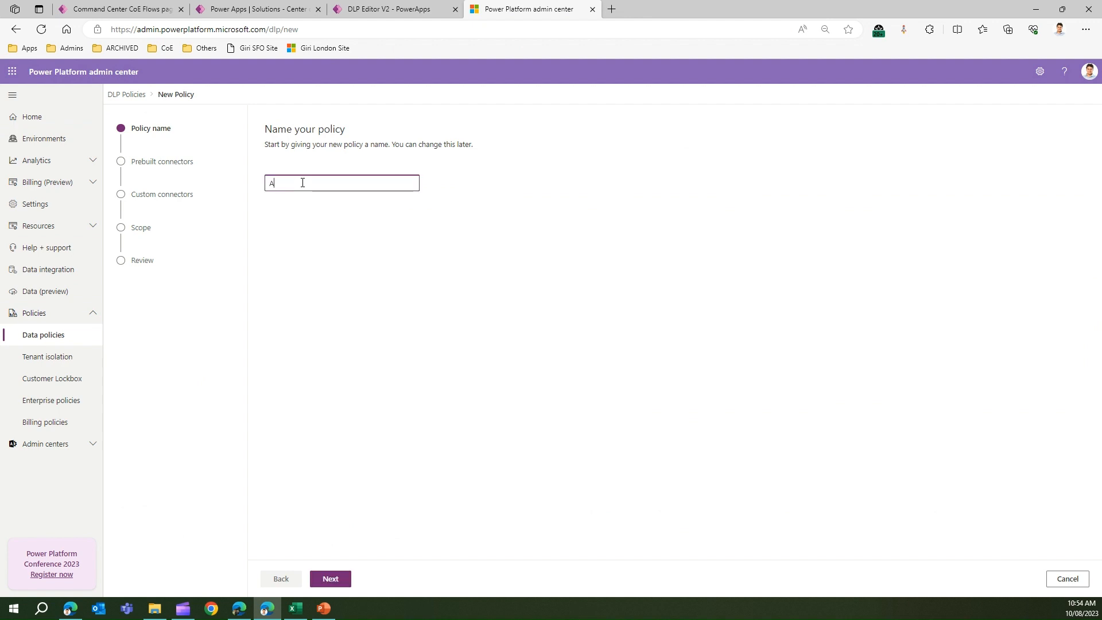
left_click(330, 578)
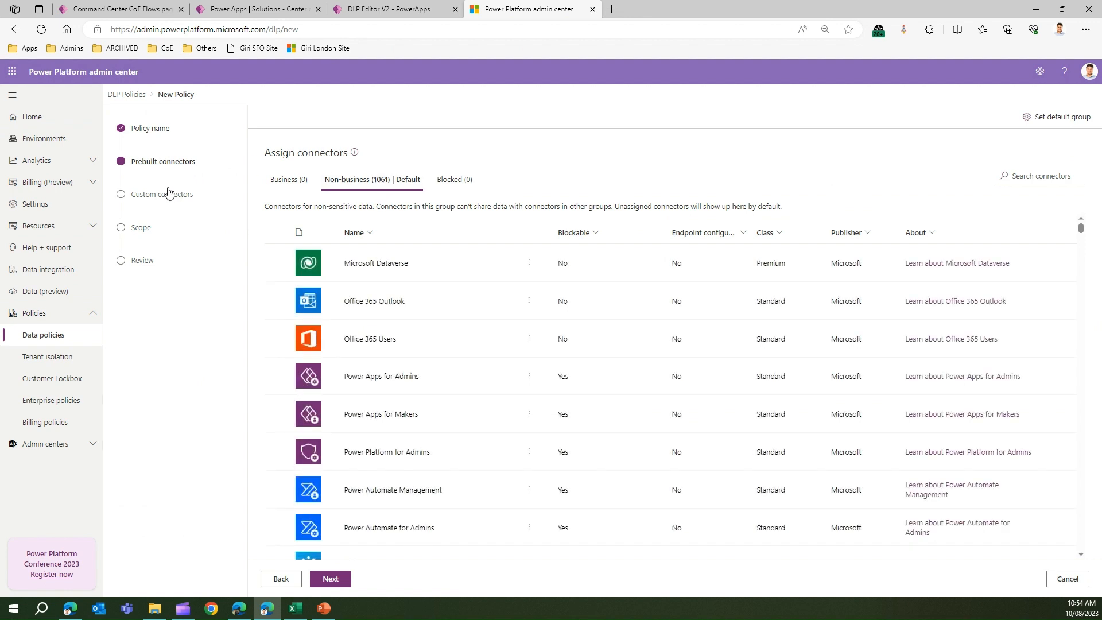
mouse_move(146, 265)
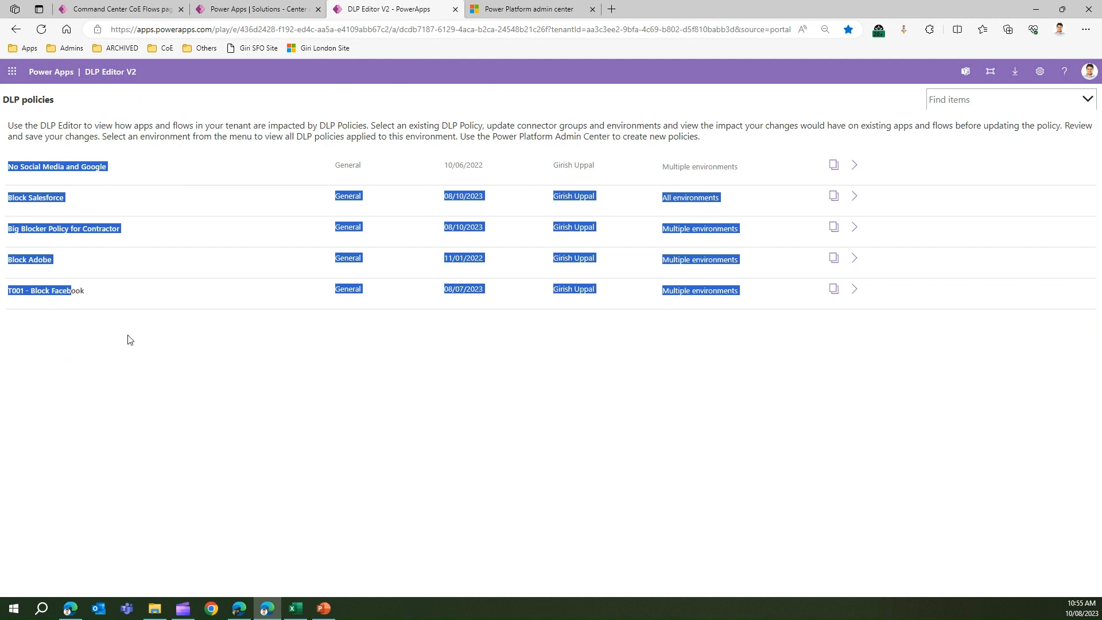
mouse_move(806, 352)
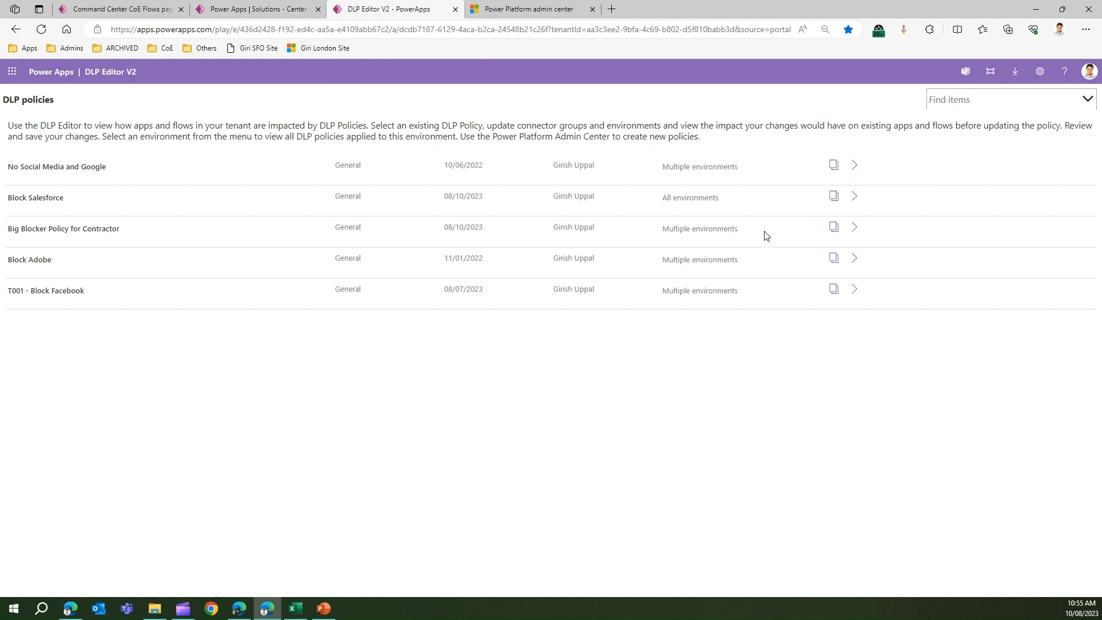
mouse_move(855, 227)
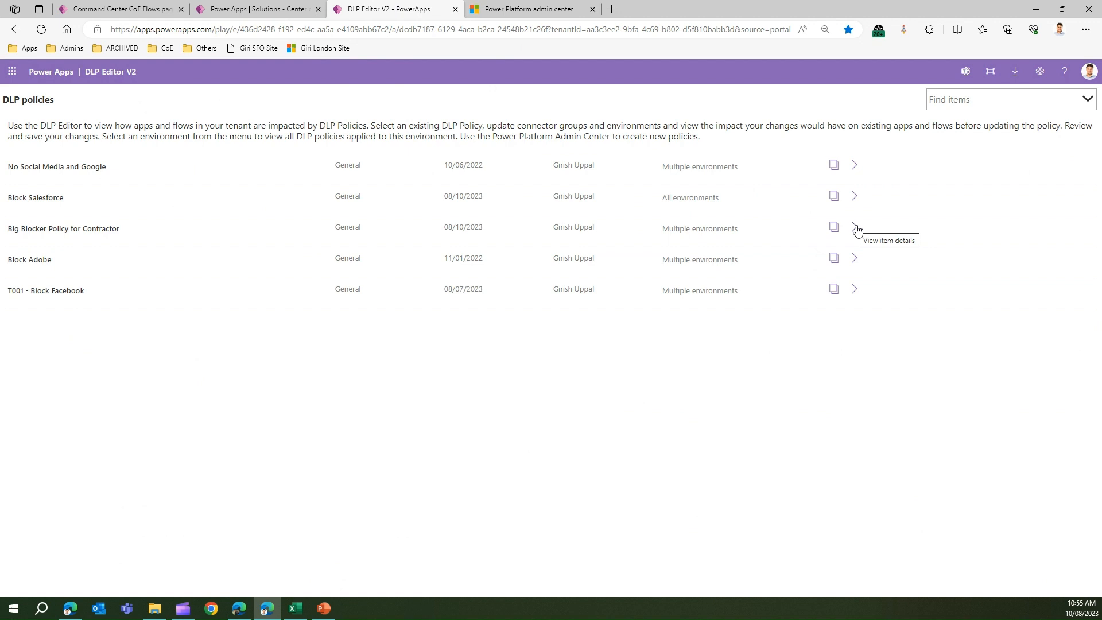
- Open Big Blocker Policy for Contractor in the update wizard at its naming step
left_click(854, 227)
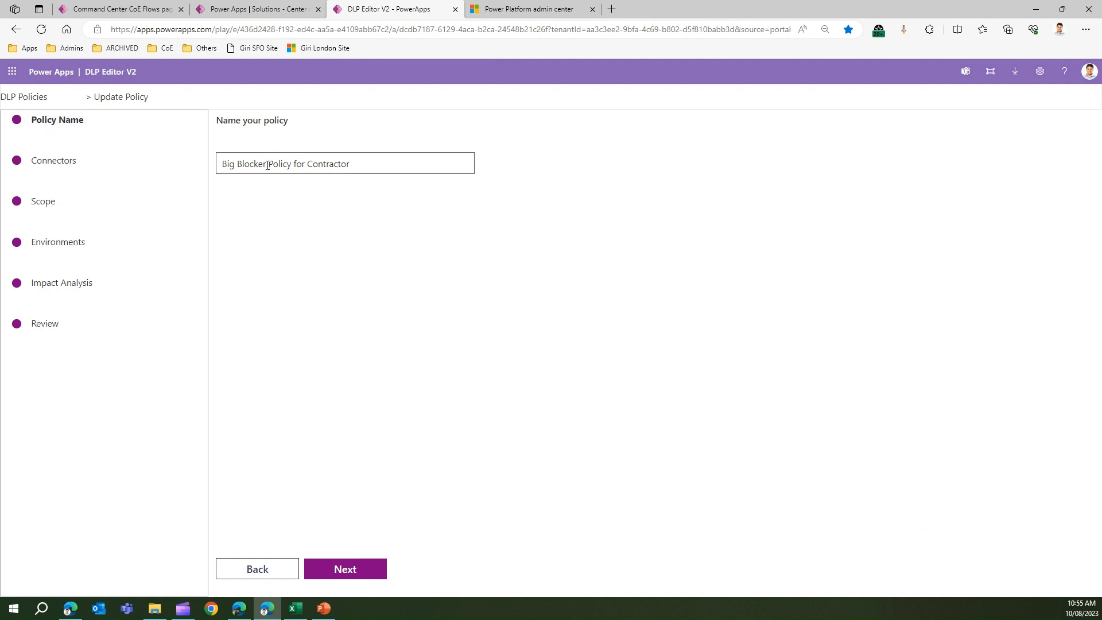
- On the connectors step, view the Non-Business group and bring up move options for 365 Training
left_click(345, 568)
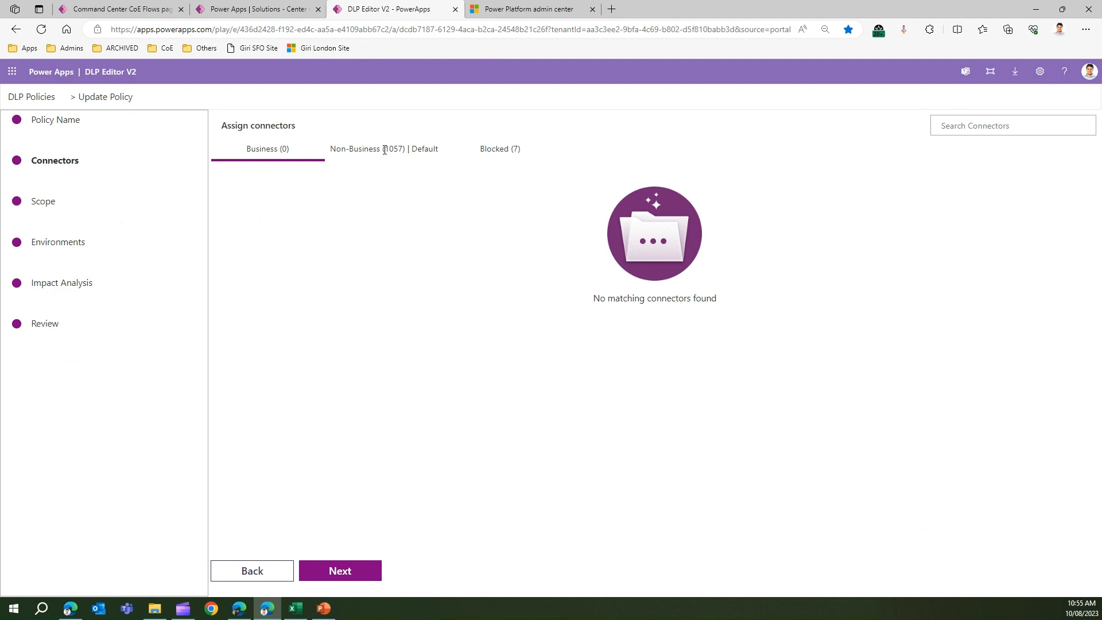
left_click(383, 148)
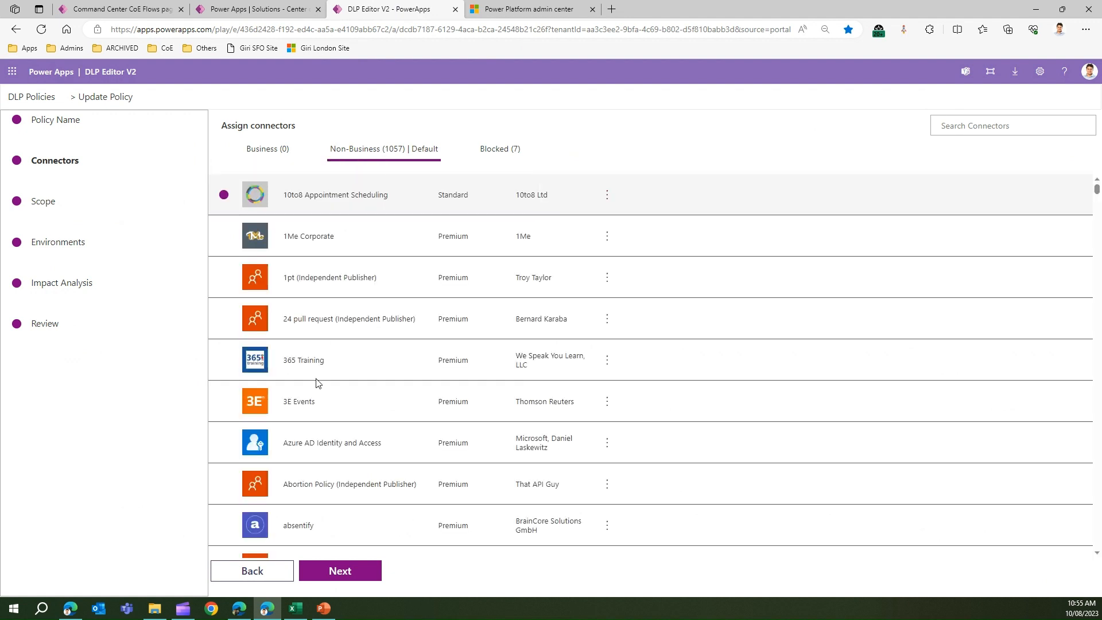
left_click(224, 359)
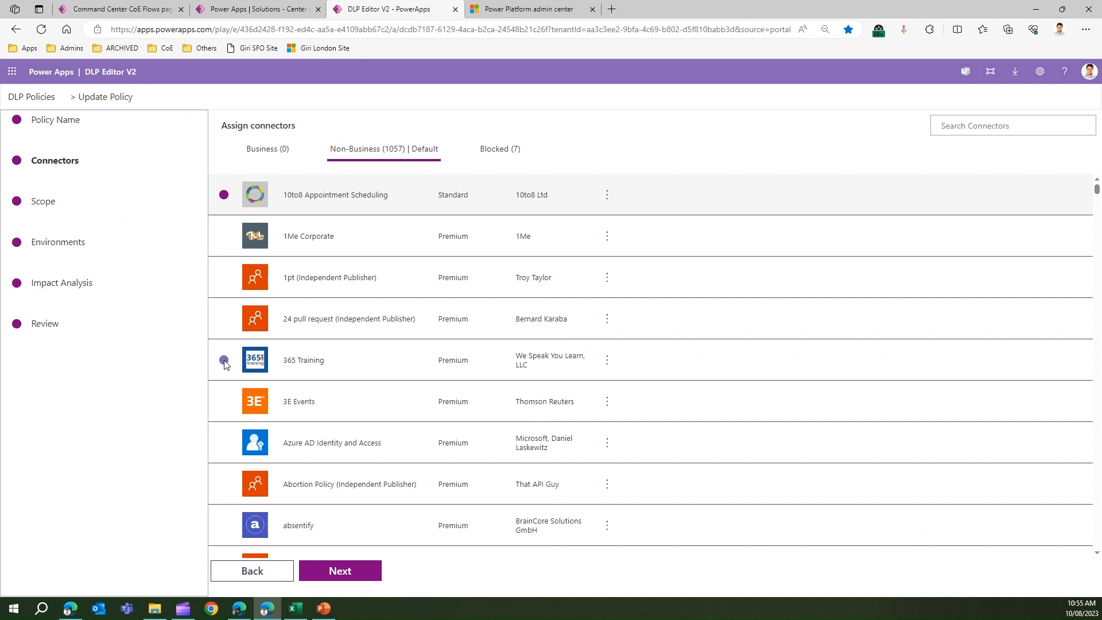
left_click(224, 360)
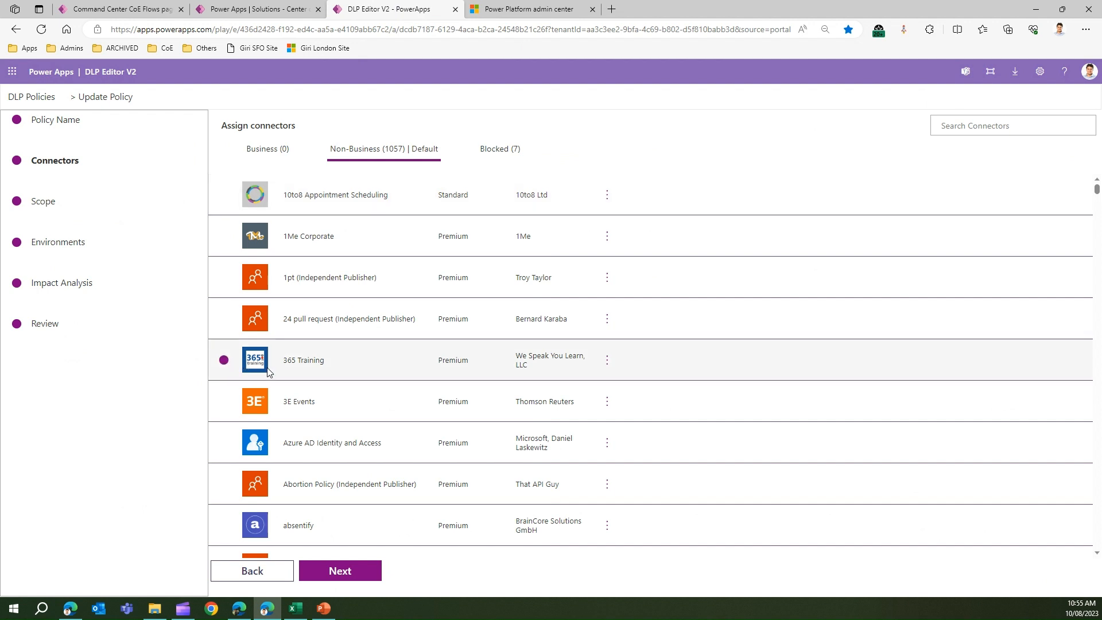
mouse_move(490, 300)
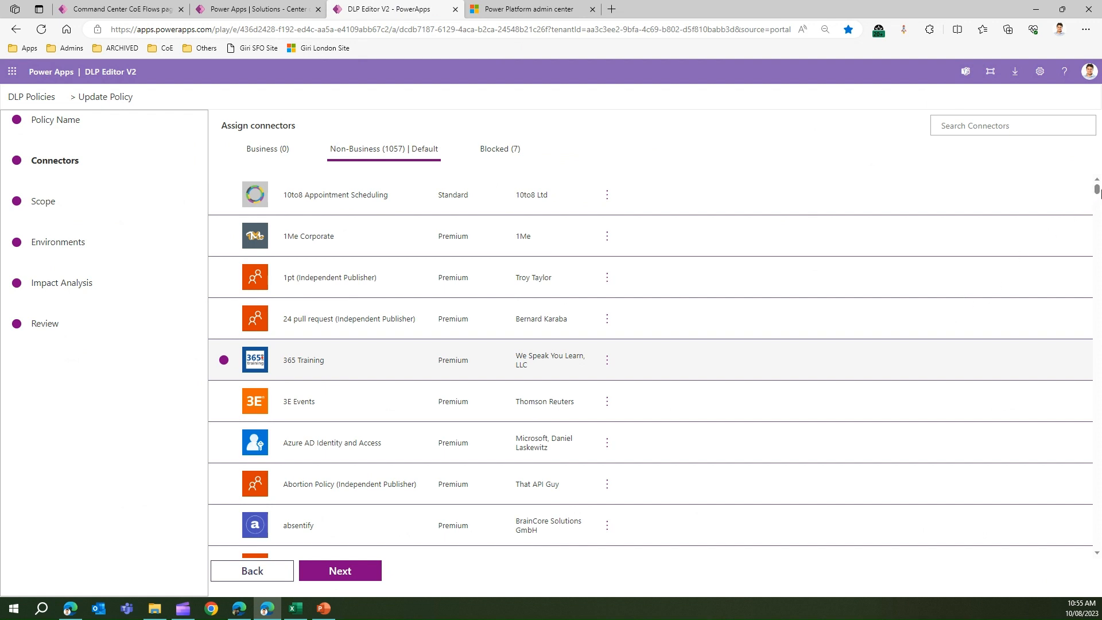
mouse_move(552, 391)
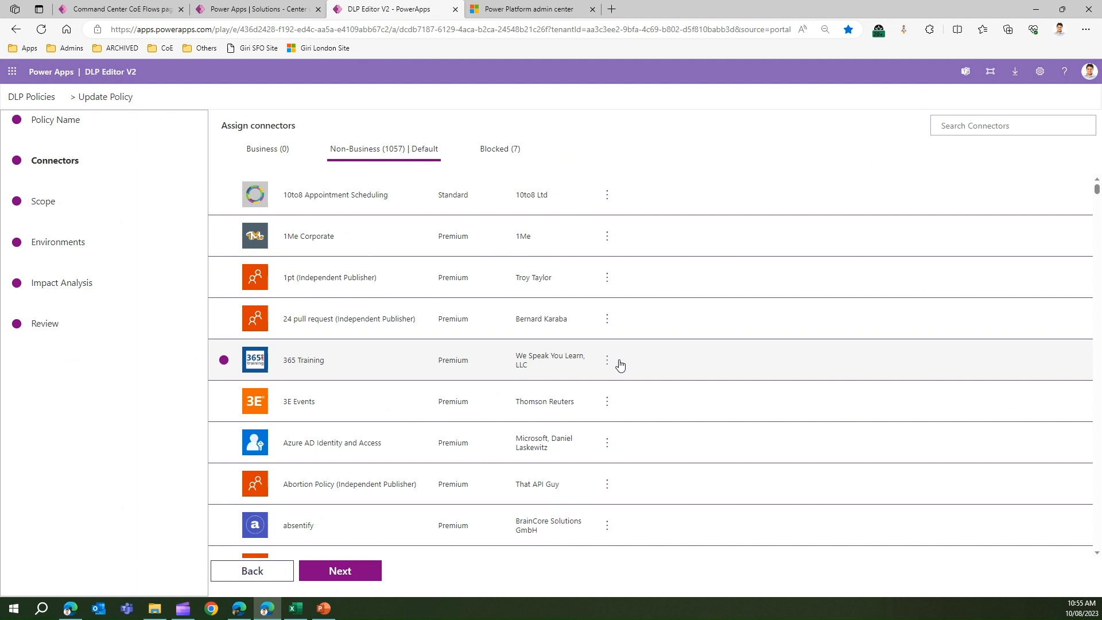
left_click(606, 360)
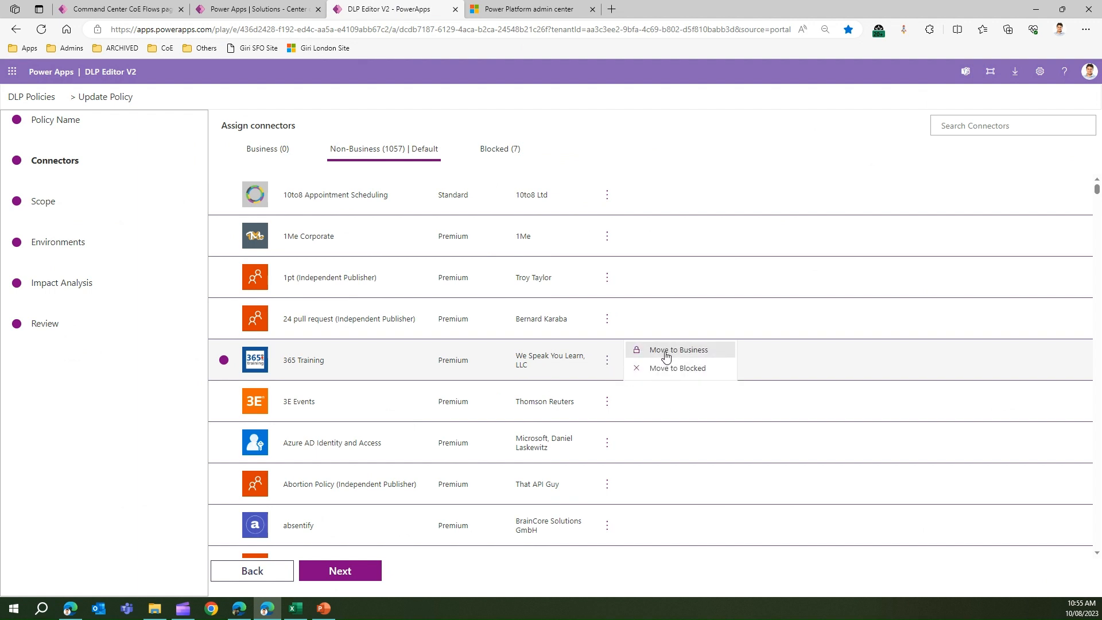
mouse_move(260, 549)
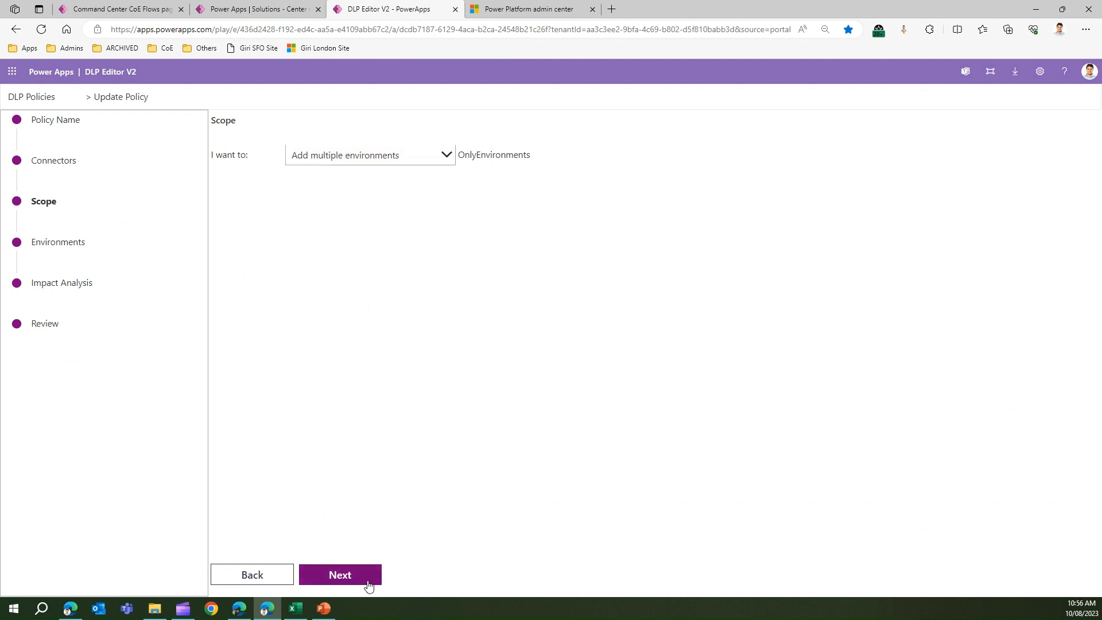
- Advance to the Environments step showing 10 available and 2 added environments
left_click(340, 574)
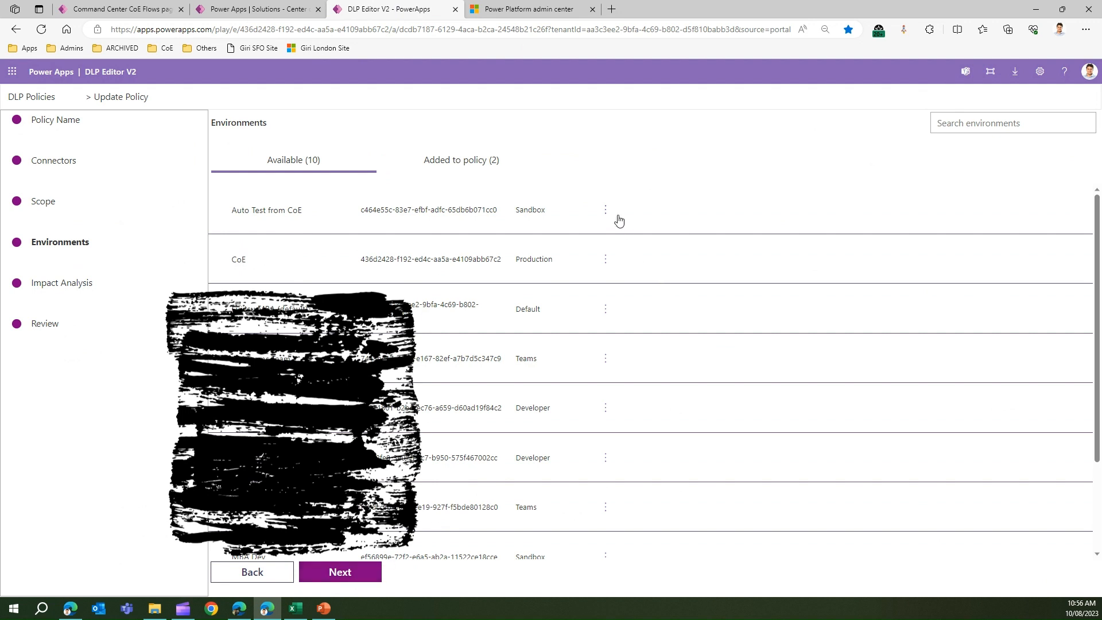
mouse_move(606, 300)
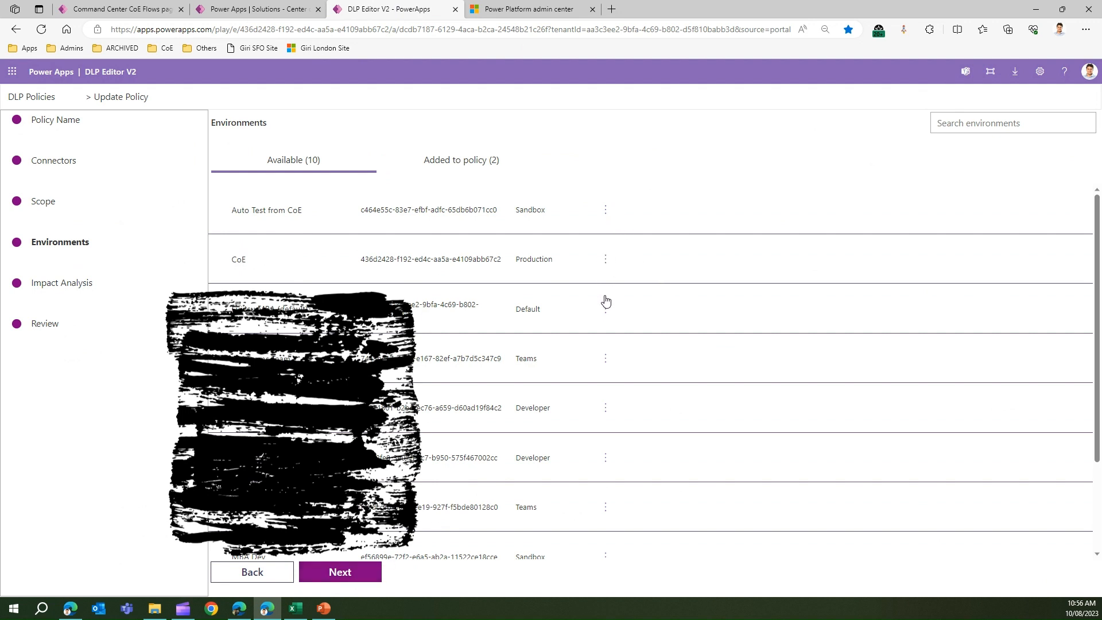
mouse_move(615, 420)
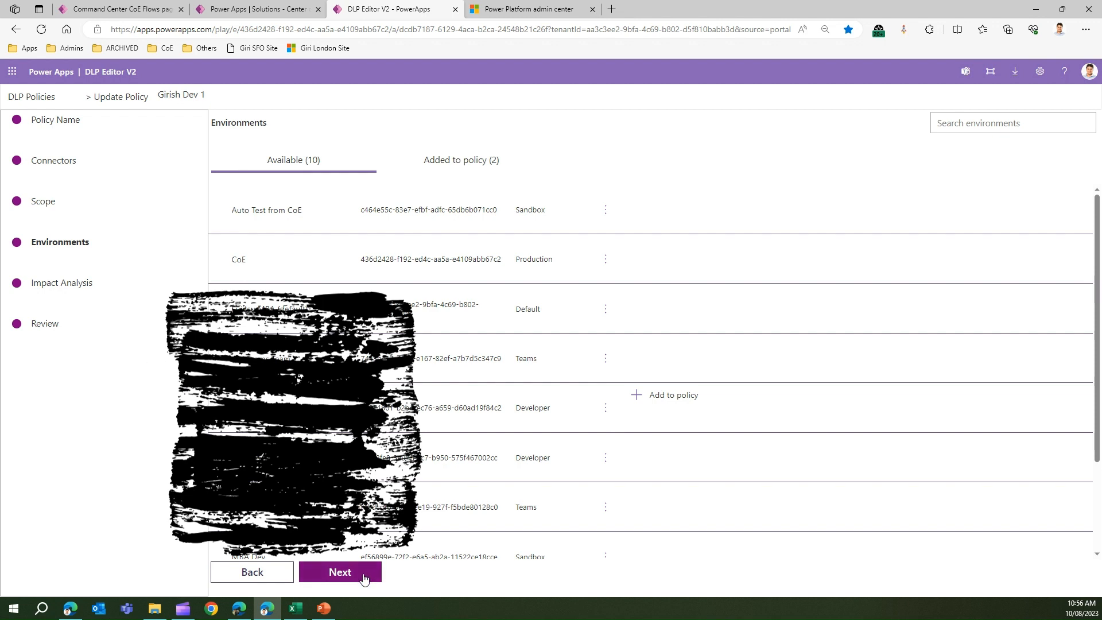
- Run impact analysis (15 apps, 9 flows) and export impacted apps and flows to CSV
left_click(340, 571)
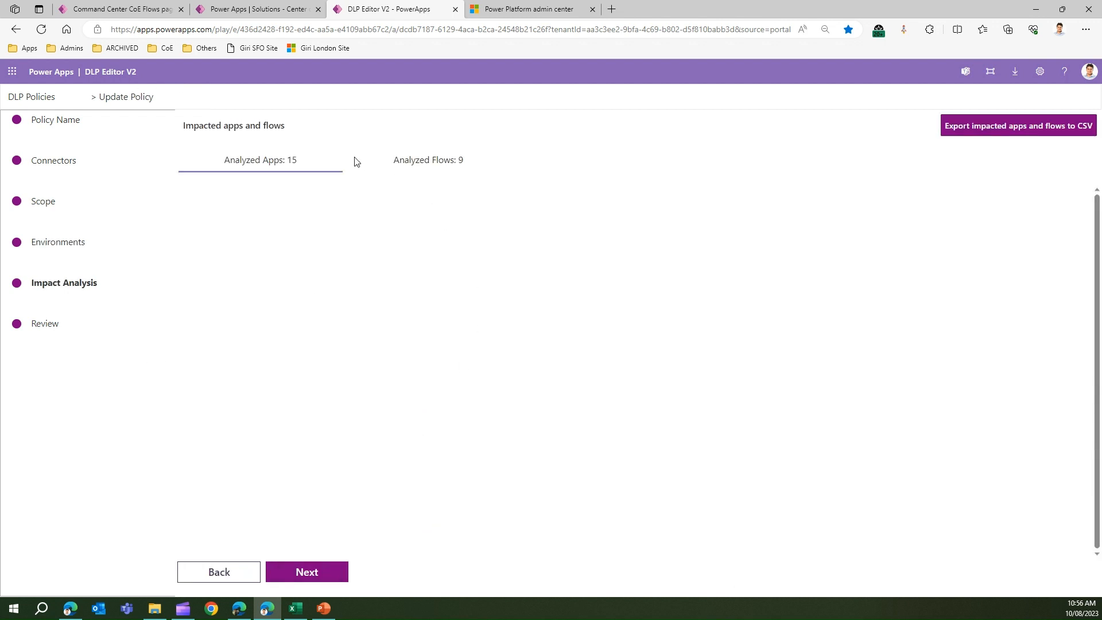
mouse_move(241, 390)
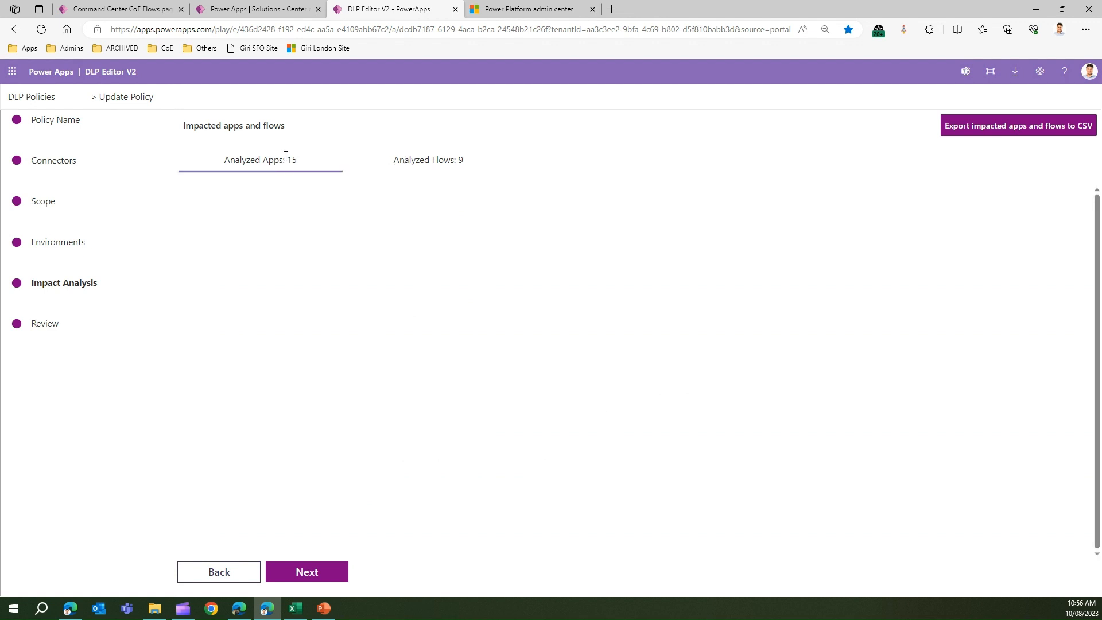
mouse_move(291, 155)
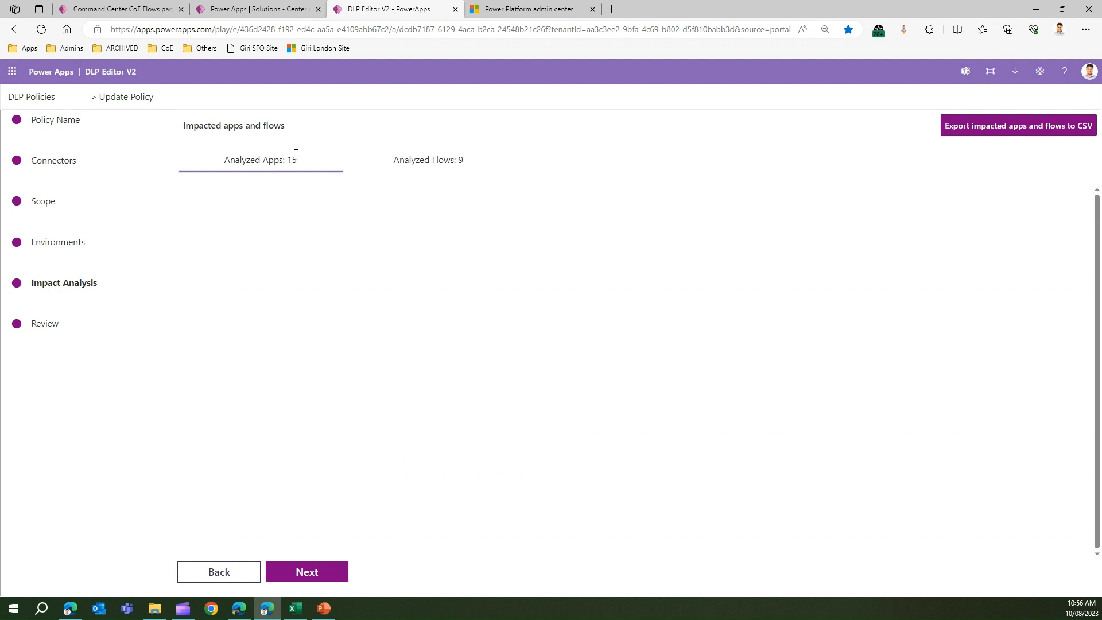
mouse_move(417, 160)
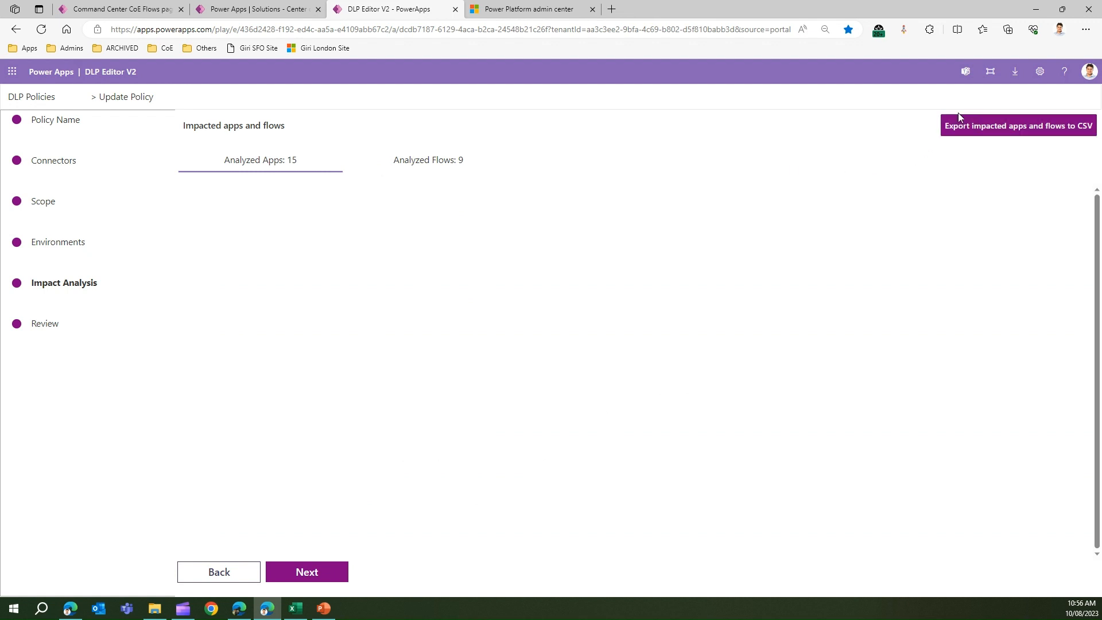
mouse_move(1076, 153)
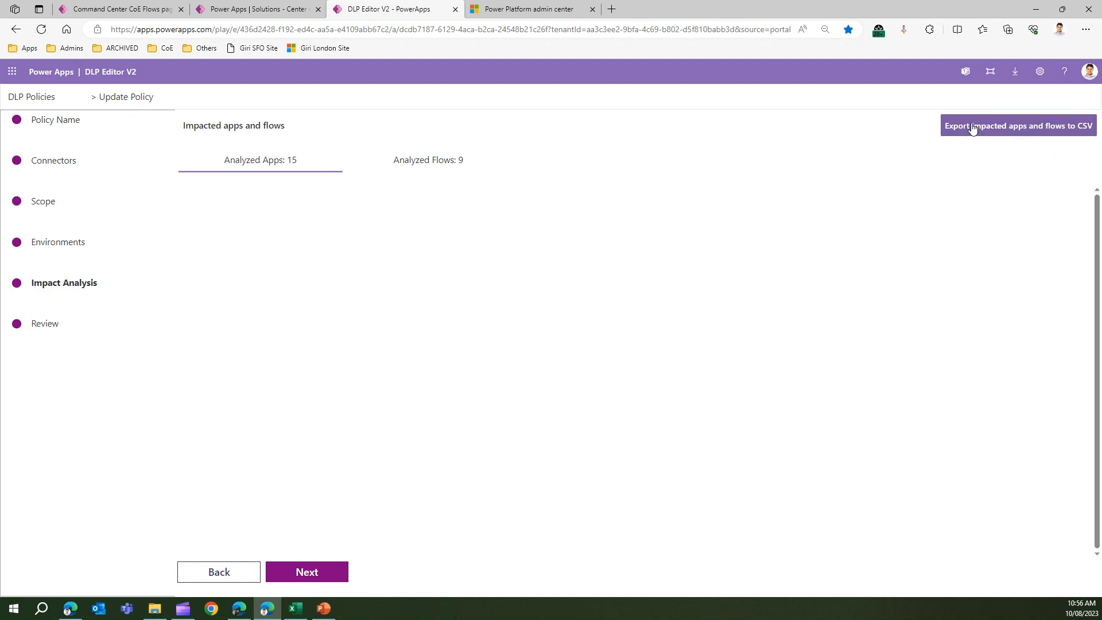
left_click(1017, 126)
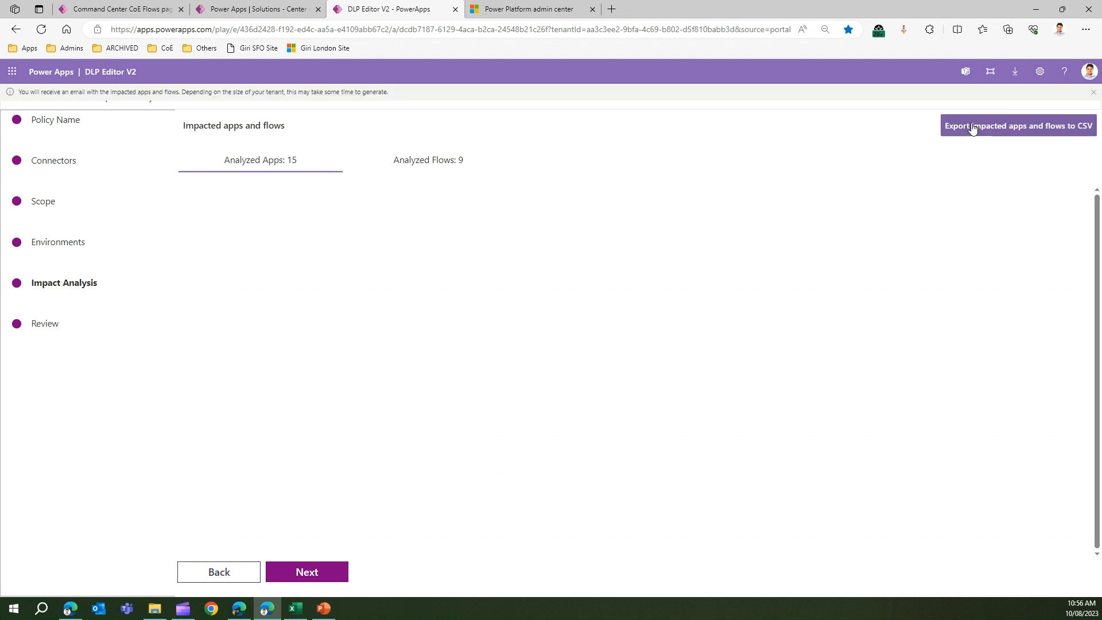
mouse_move(493, 224)
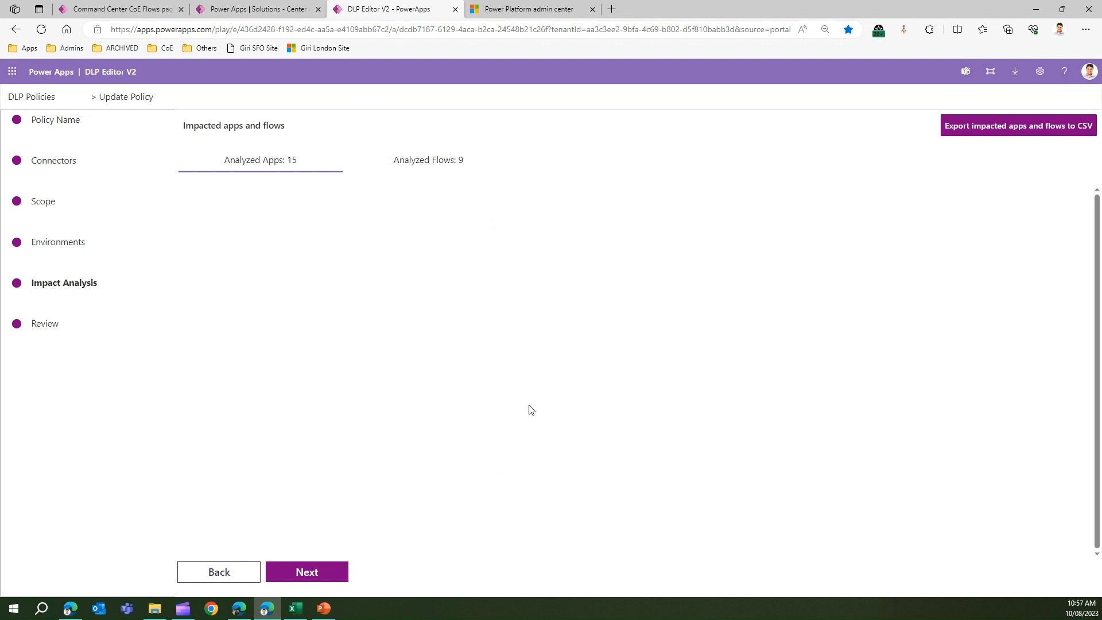
- Review and update Big Blocker Policy for Contractor, returning to the policies list
left_click(307, 571)
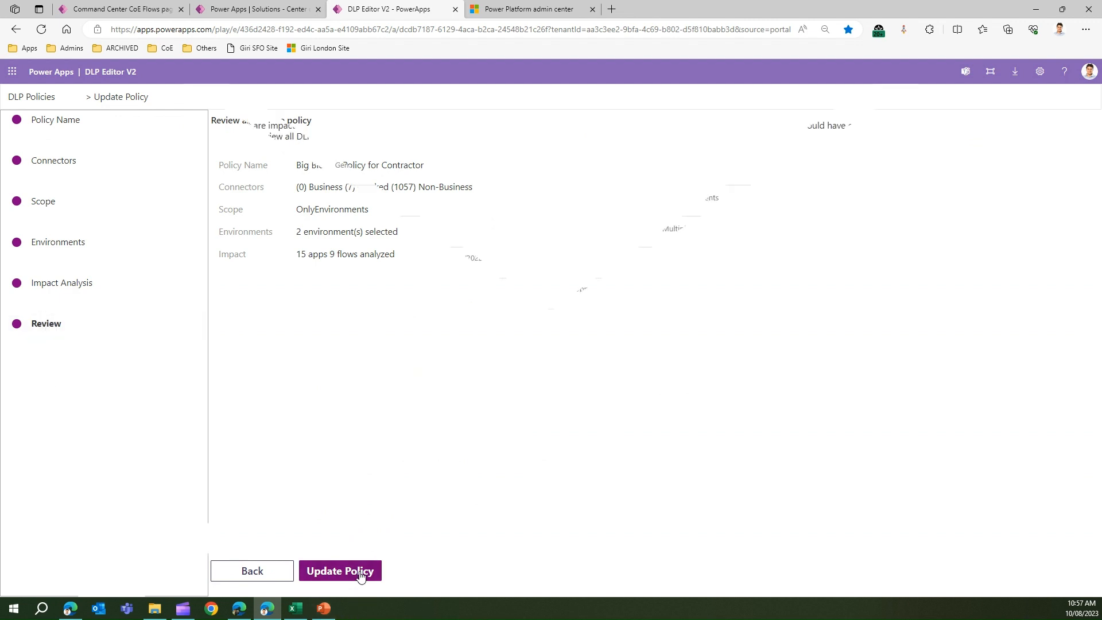
left_click(340, 571)
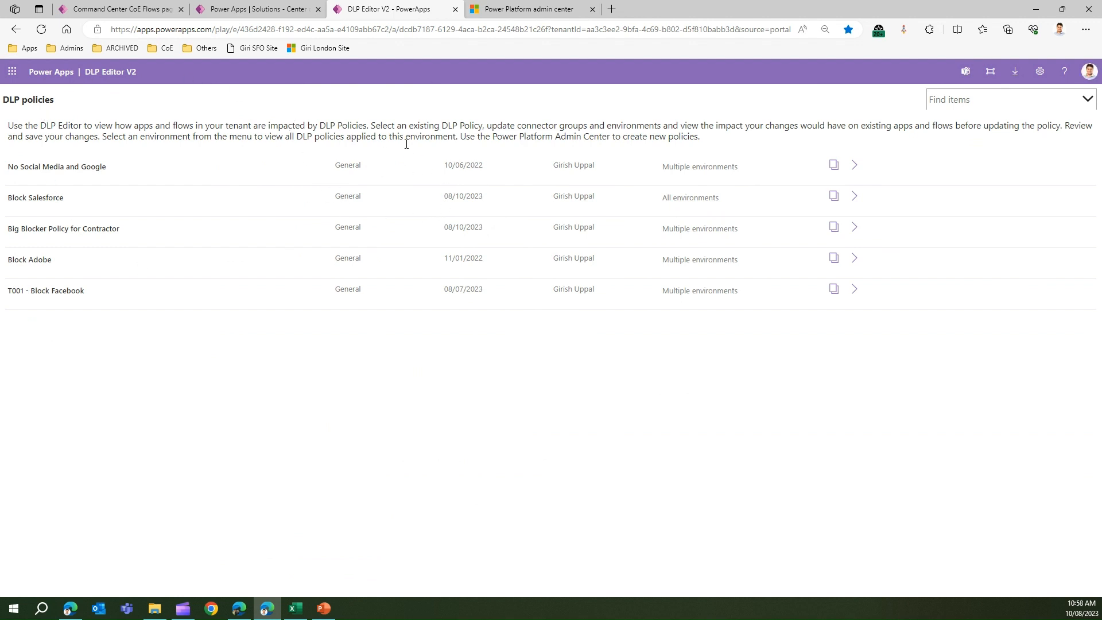
mouse_move(835, 166)
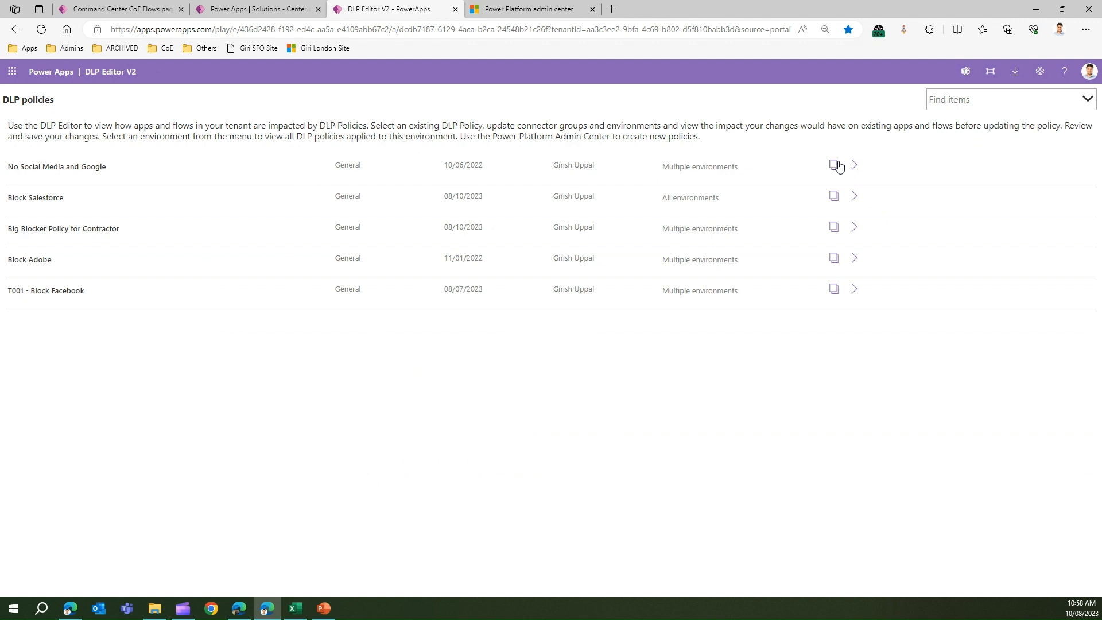
mouse_move(835, 168)
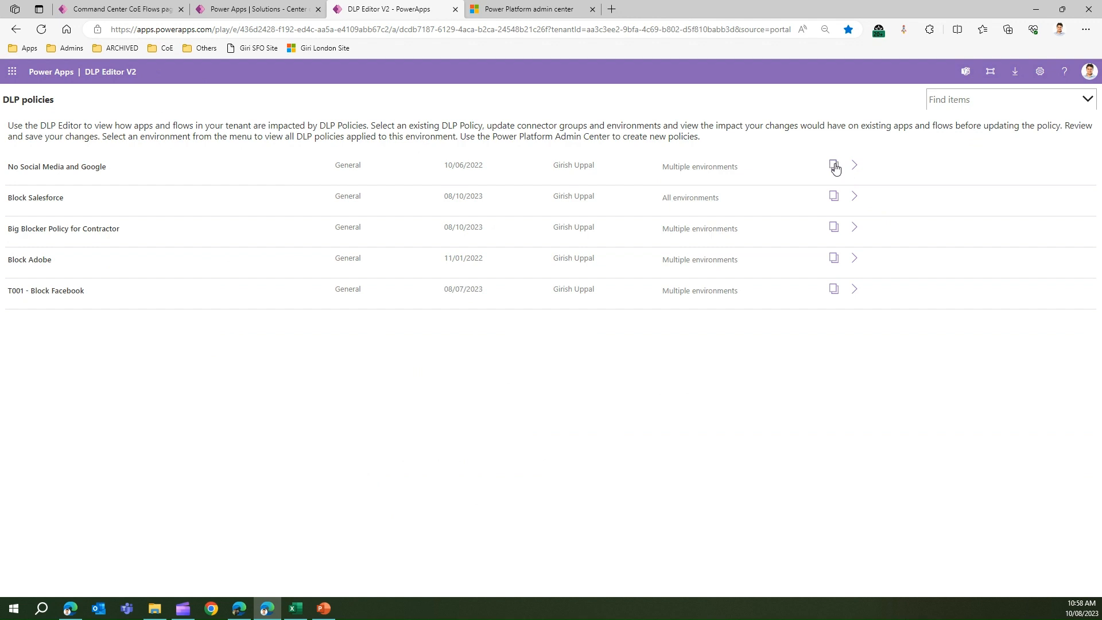
- Start copying a policy and name the new one 'Block Some Connector'
left_click(834, 166)
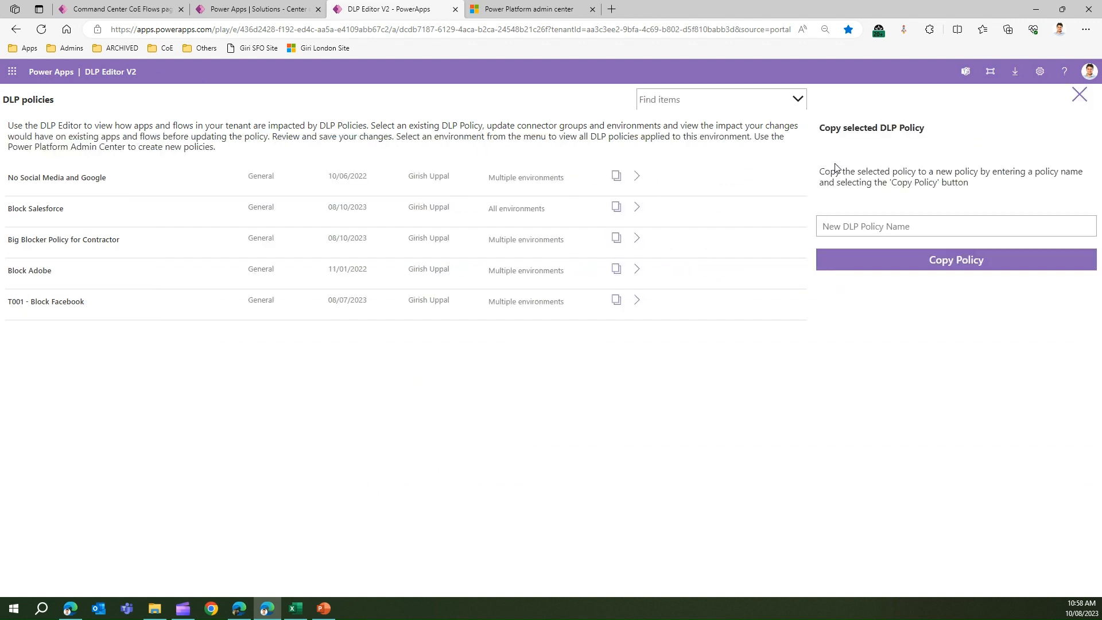
left_click(955, 226)
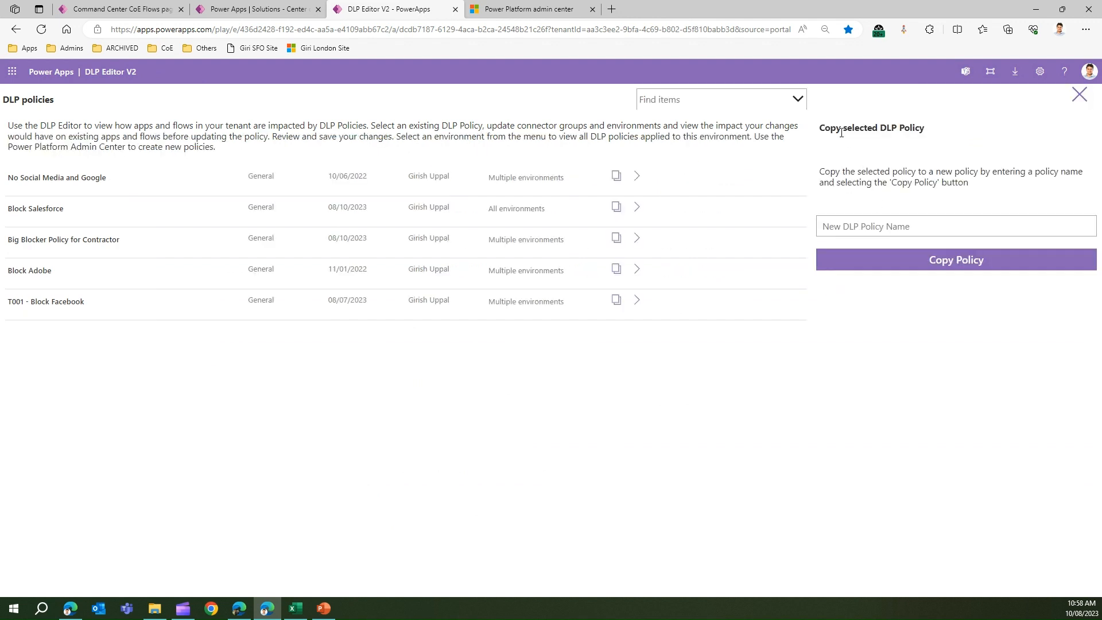
mouse_move(891, 150)
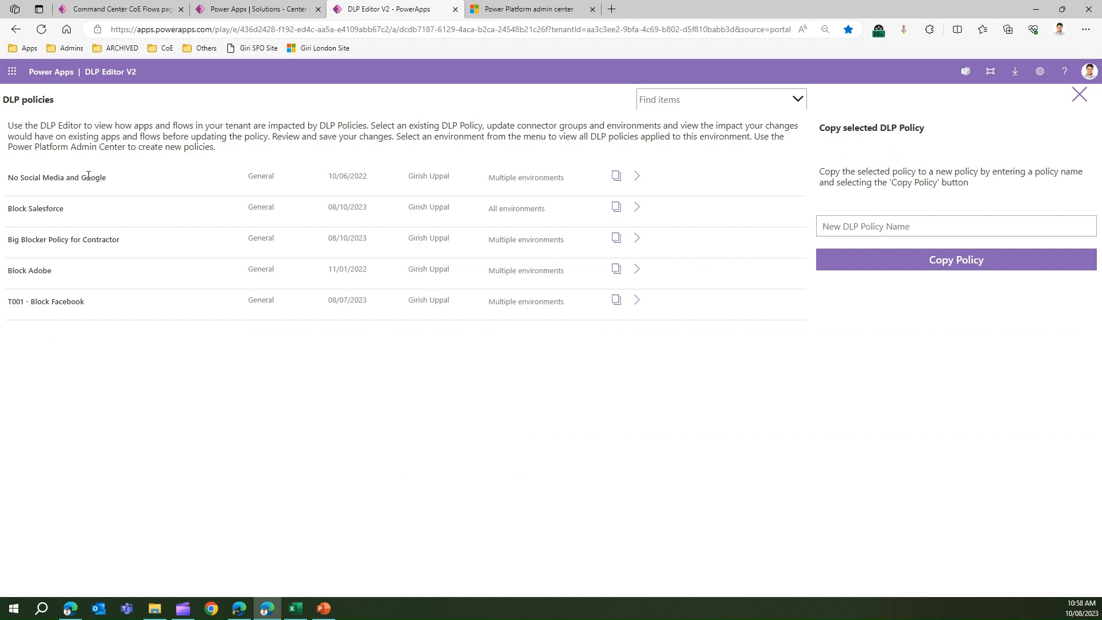
left_click(954, 226)
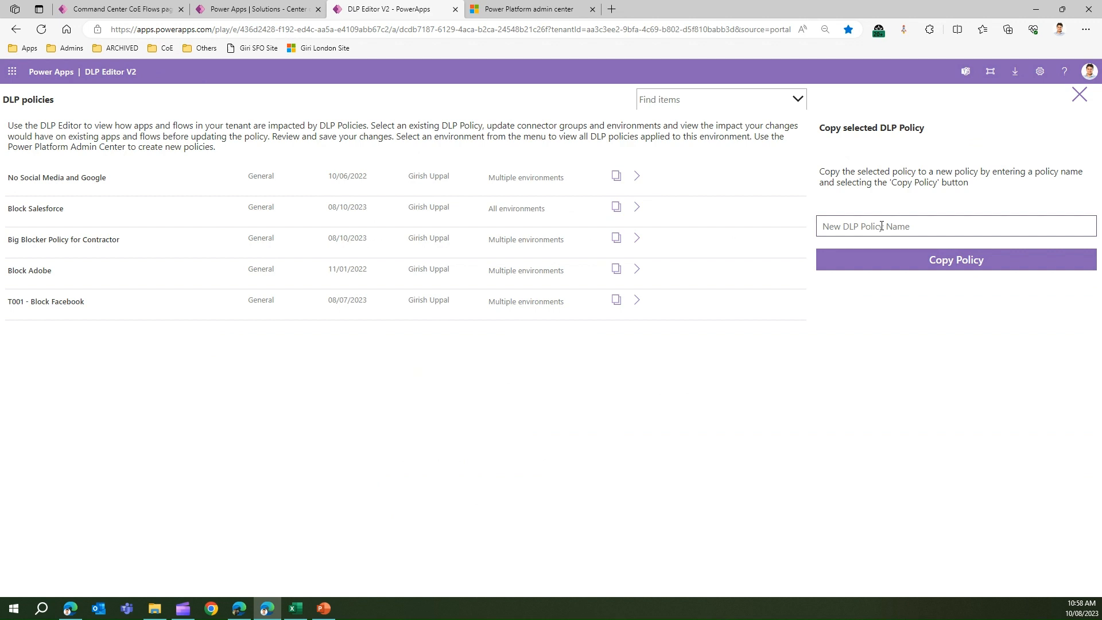
left_click(955, 226)
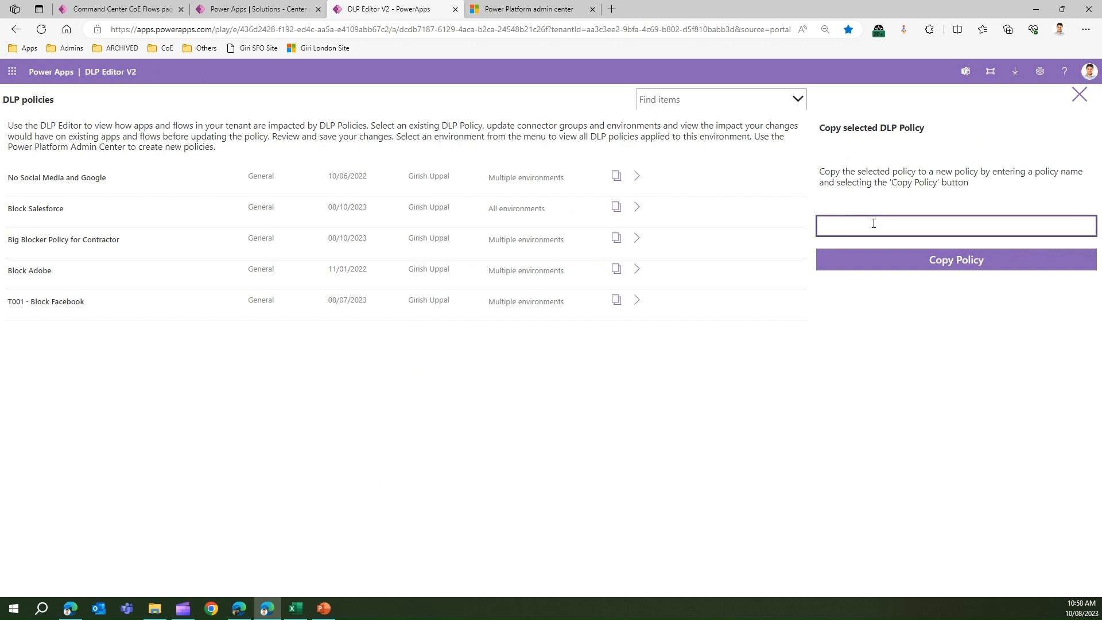
type("B")
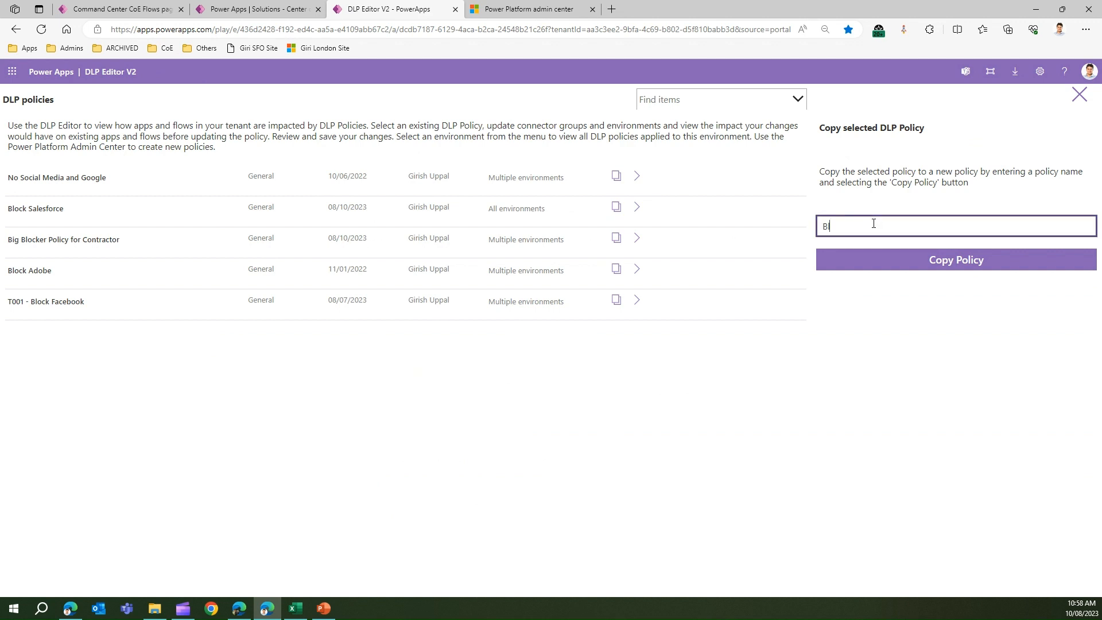
type("lock Some")
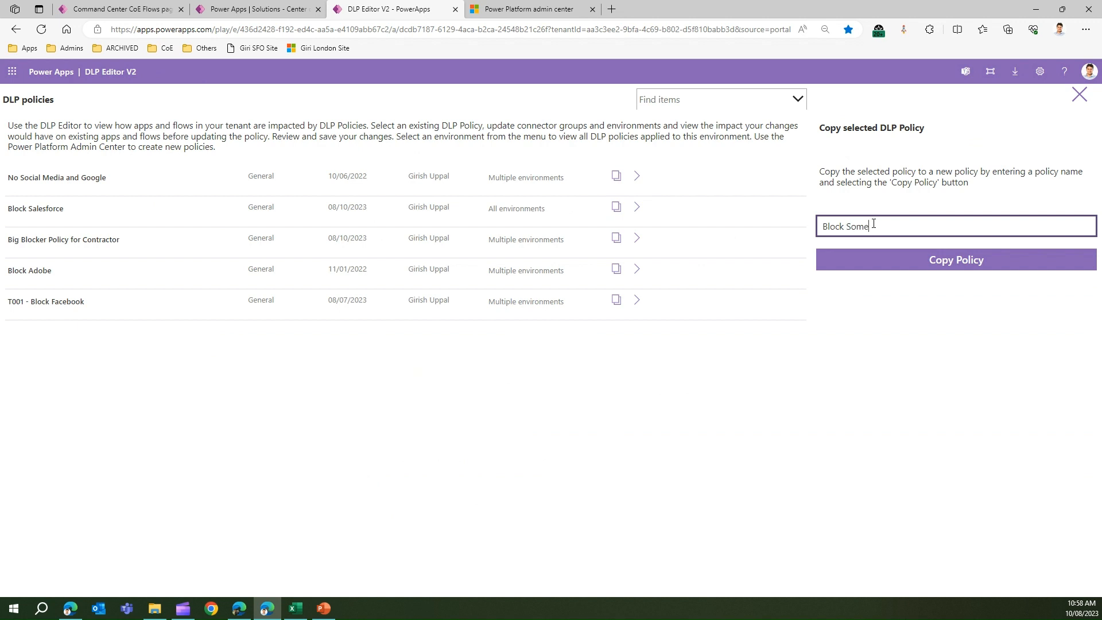
type("Connector")
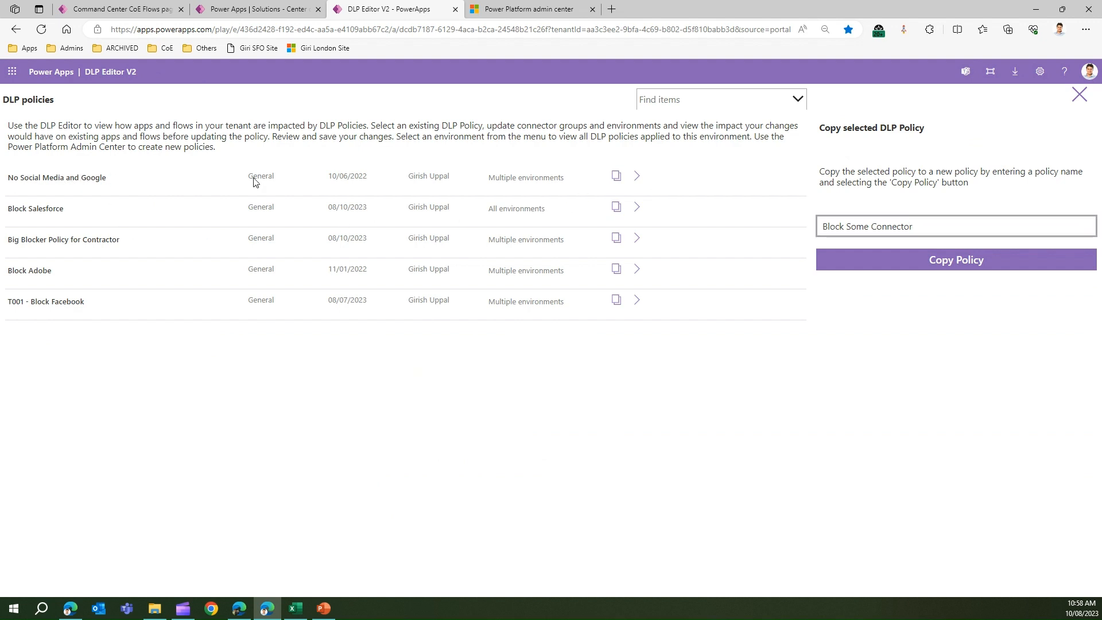
left_click(956, 260)
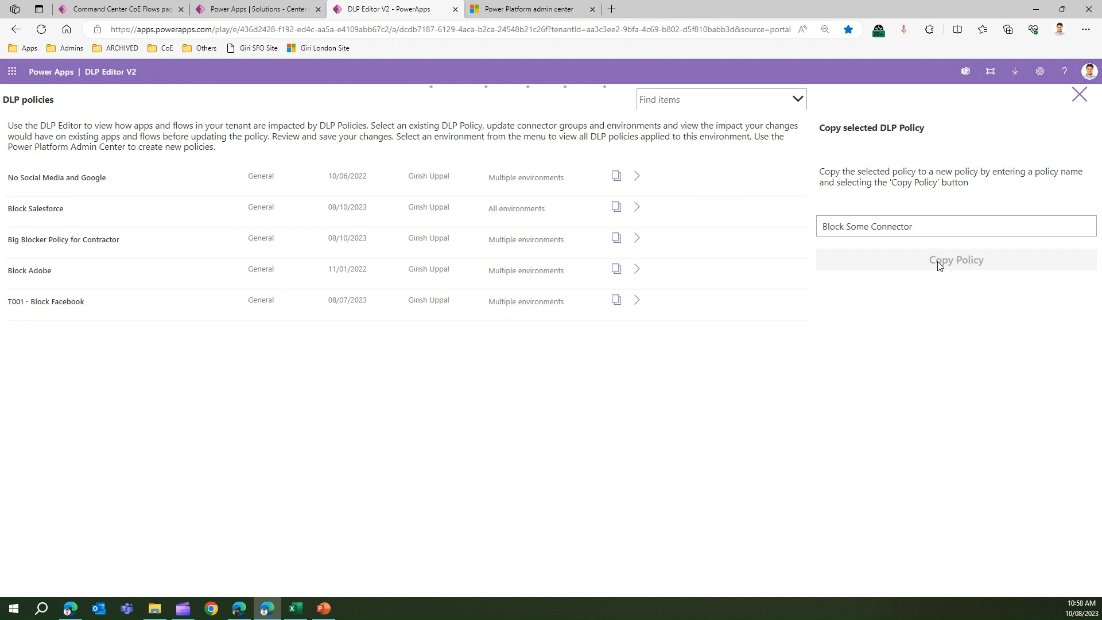
- Create the copied policy Block Some Connector so it tops the policies list
left_click(954, 259)
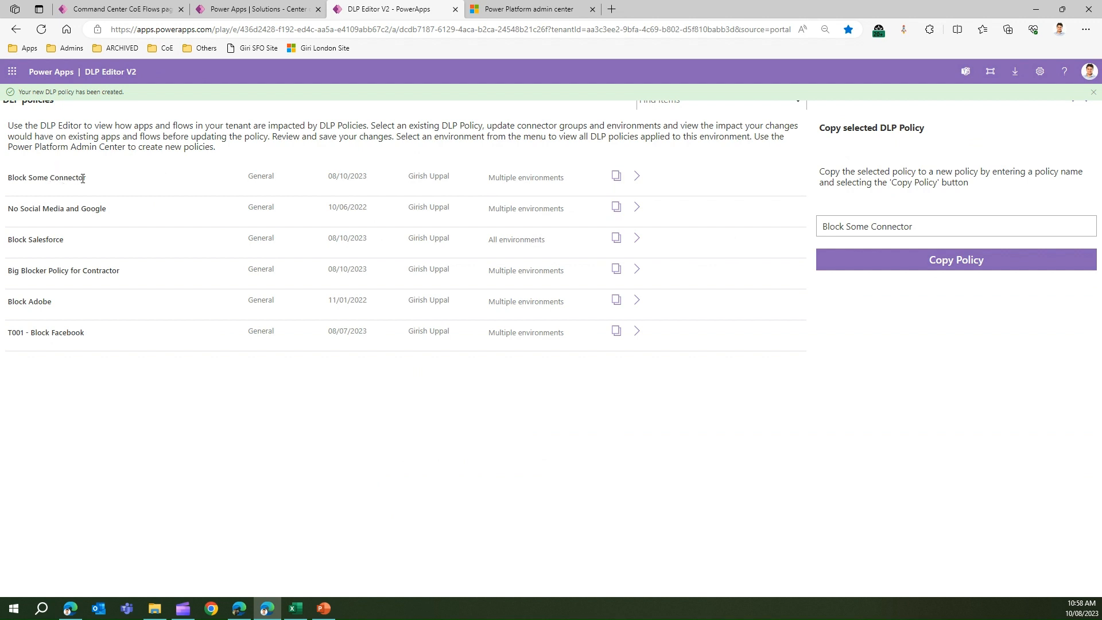
mouse_move(647, 211)
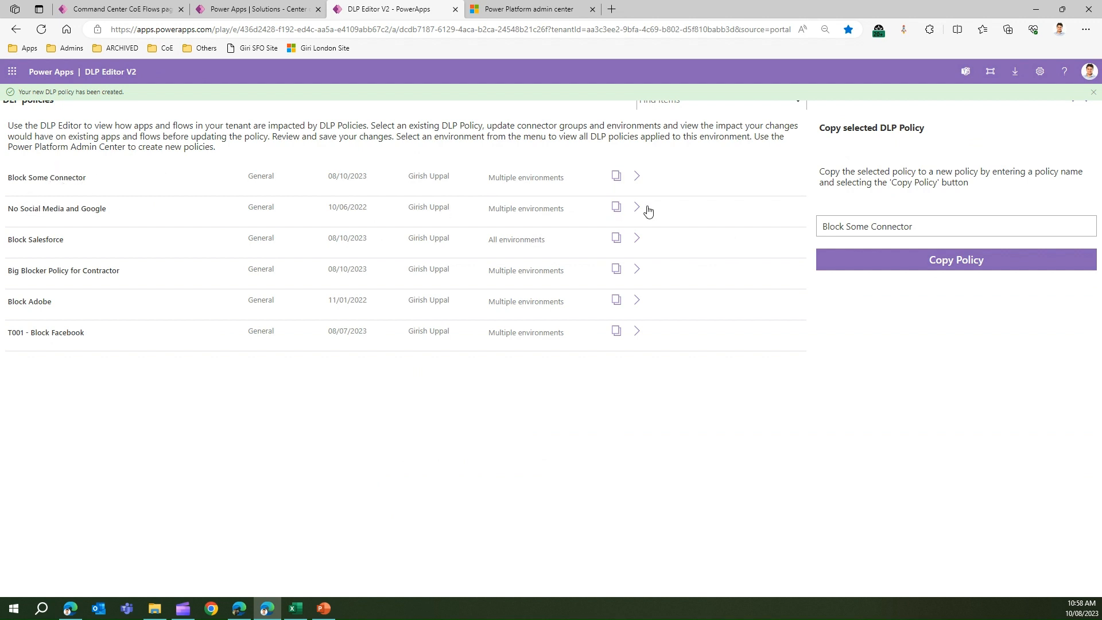
mouse_move(636, 176)
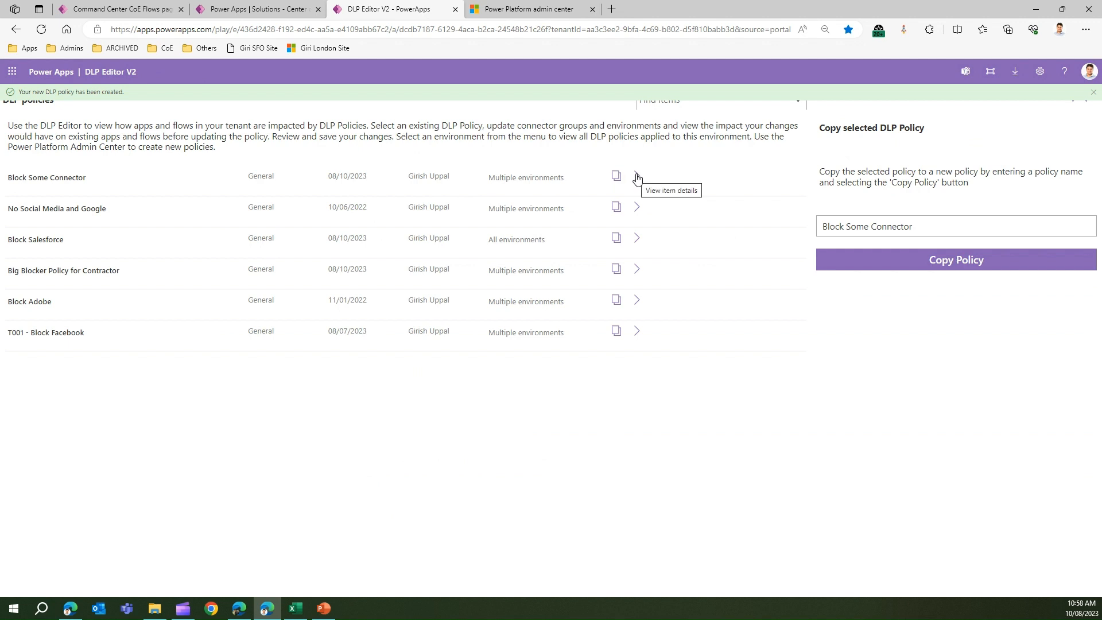